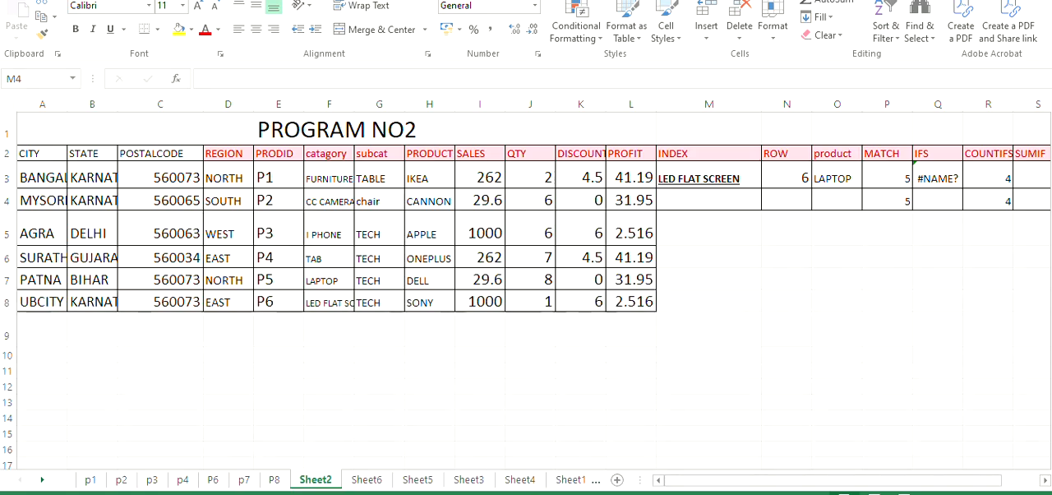
pyautogui.moveTo(707, 154)
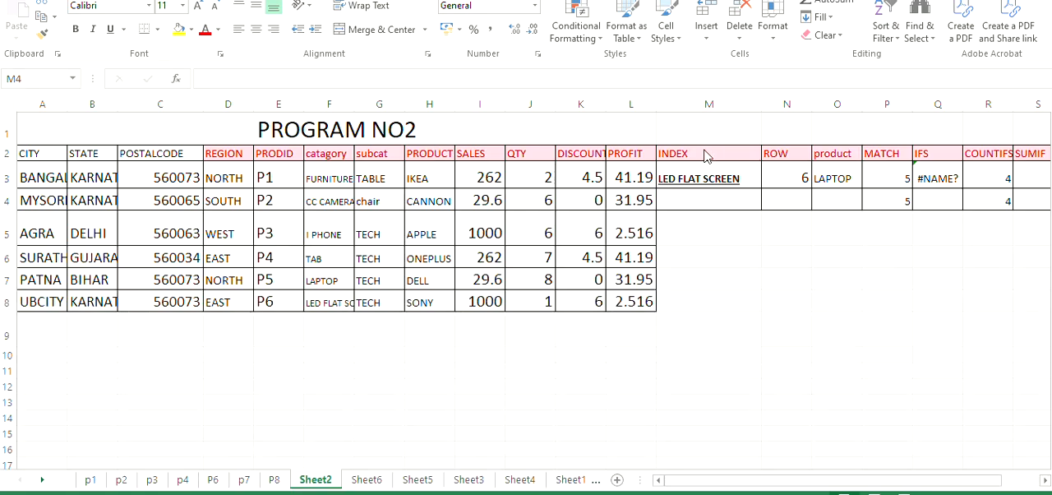
pyautogui.moveTo(687, 210)
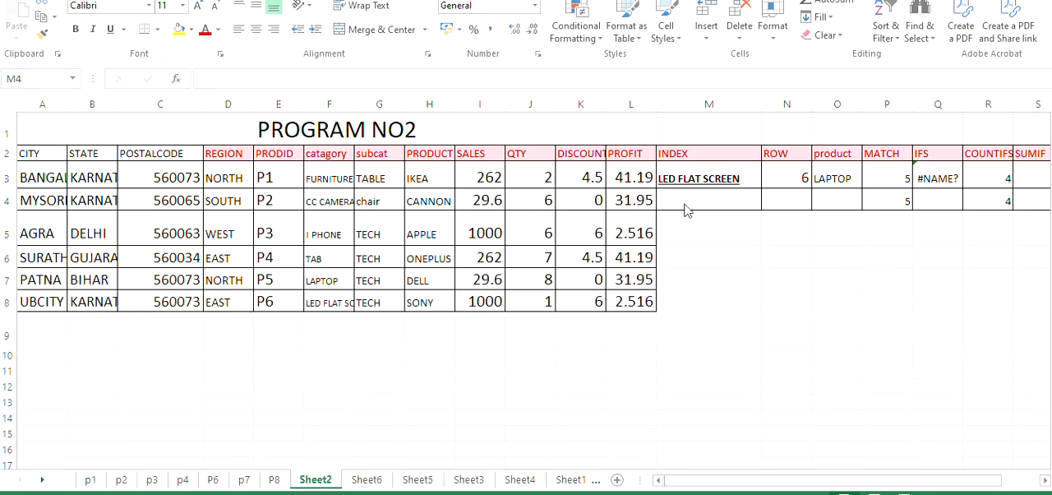
# Begin an INDEX formula in M4 using the category range F3:F8
pyautogui.click(707, 201)
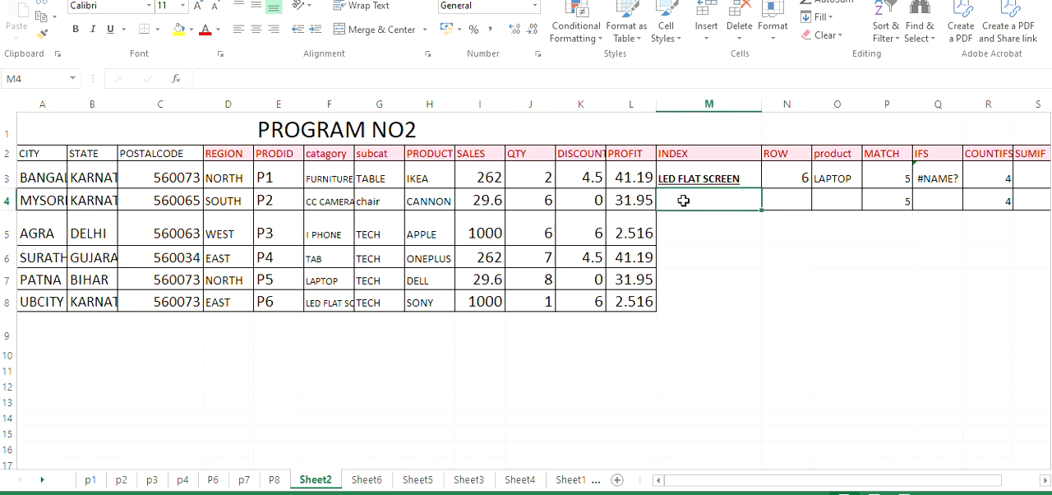
pyautogui.write('=')
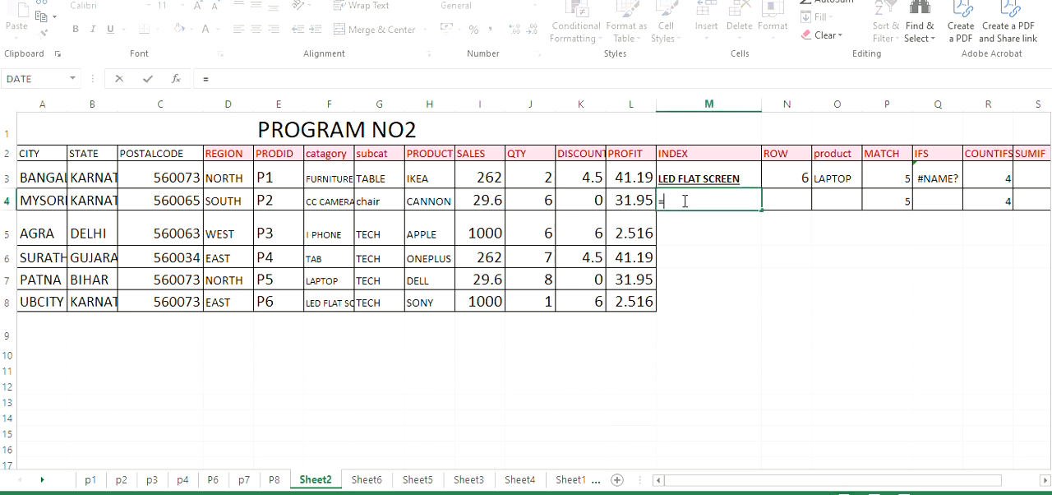
pyautogui.write('INDEX(')
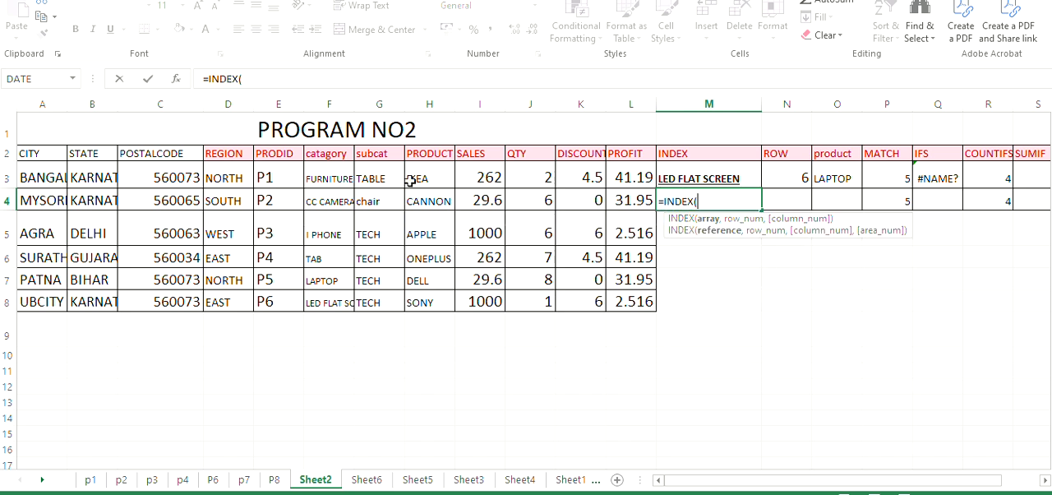
pyautogui.moveTo(322, 174)
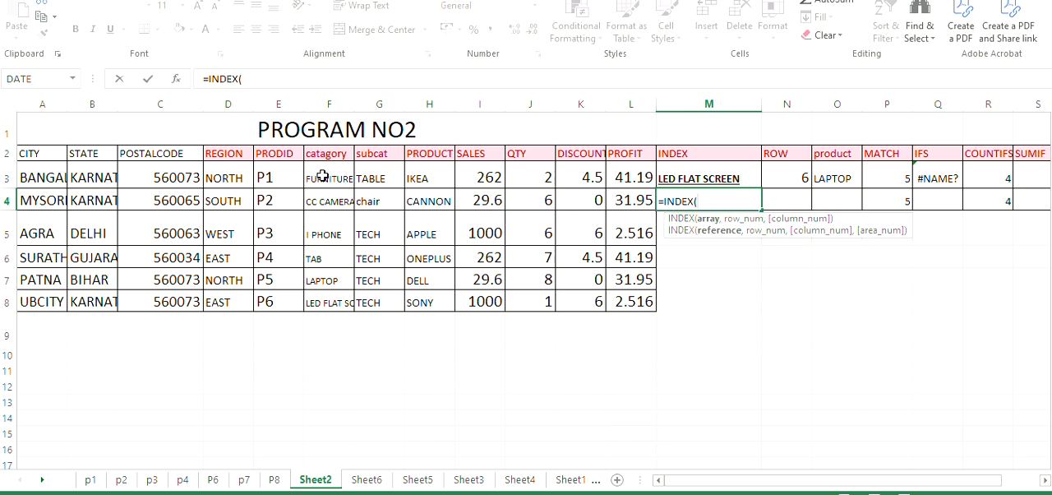
pyautogui.click(329, 177)
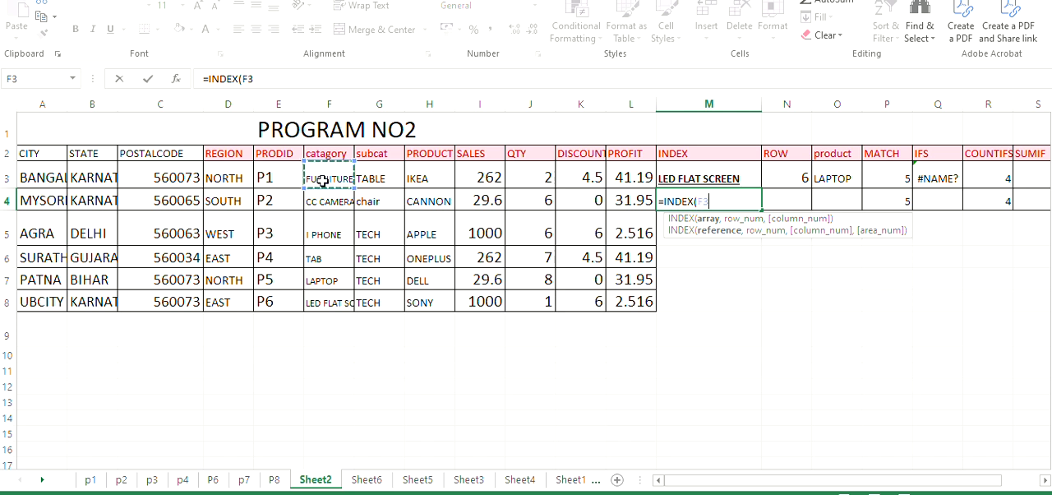
pyautogui.moveTo(329, 176); pyautogui.dragTo(328, 302)
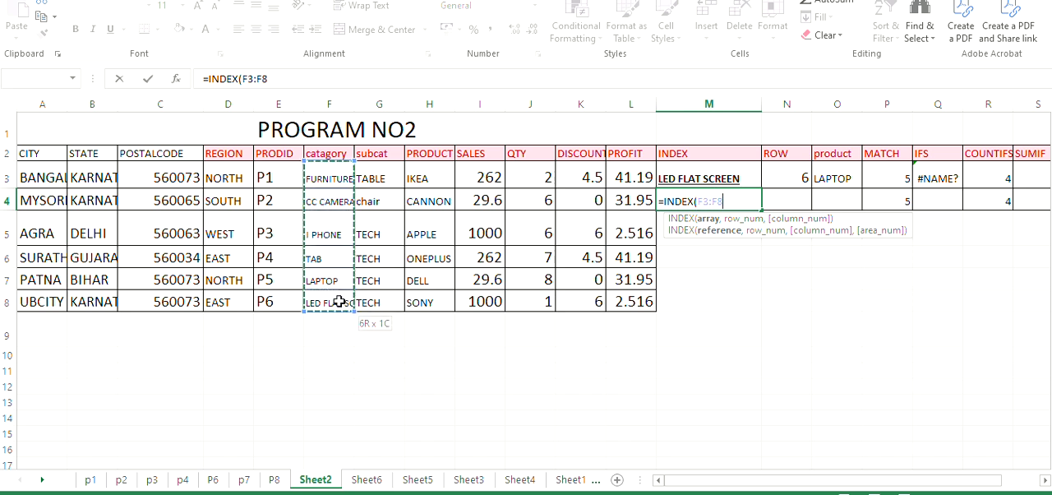
pyautogui.moveTo(706, 219)
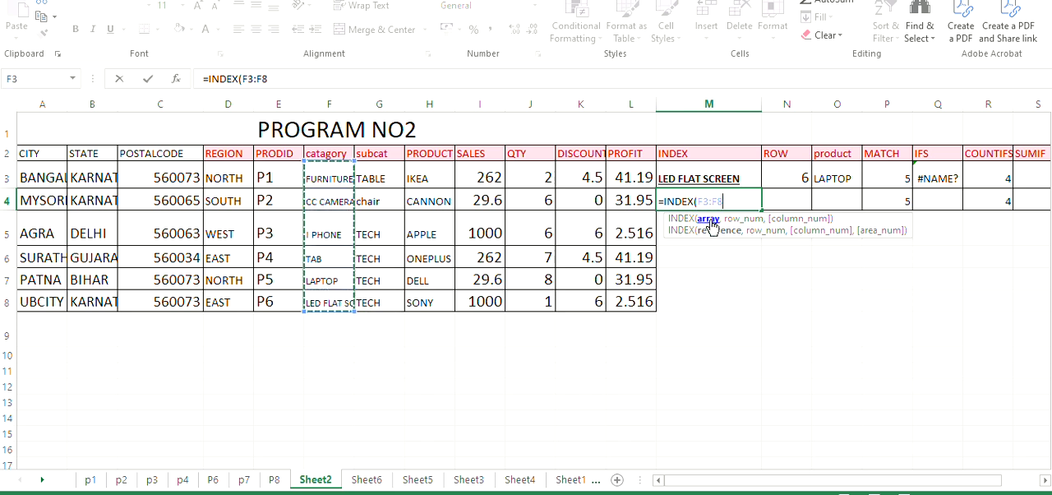
# Supply row number 4 to the INDEX formula so M4 returns TAB
pyautogui.write(',')
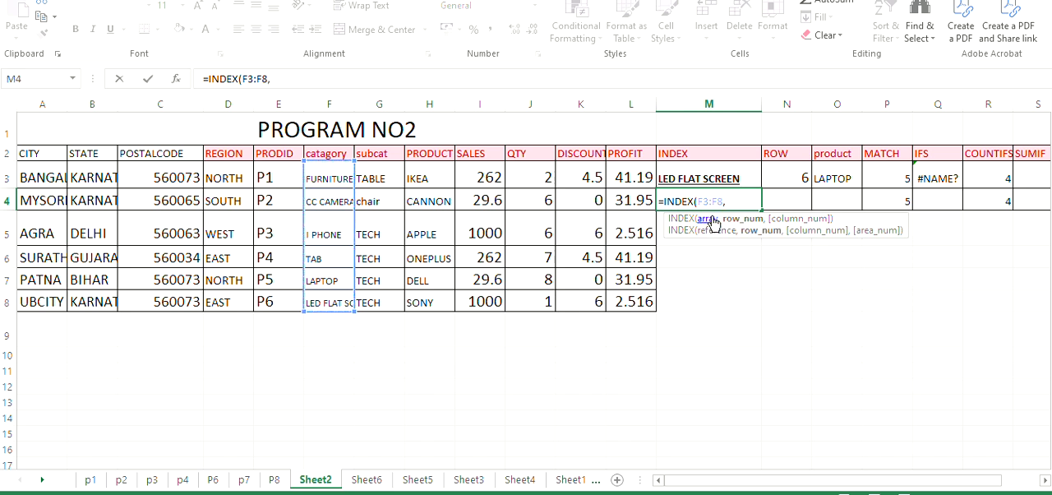
pyautogui.write('5')
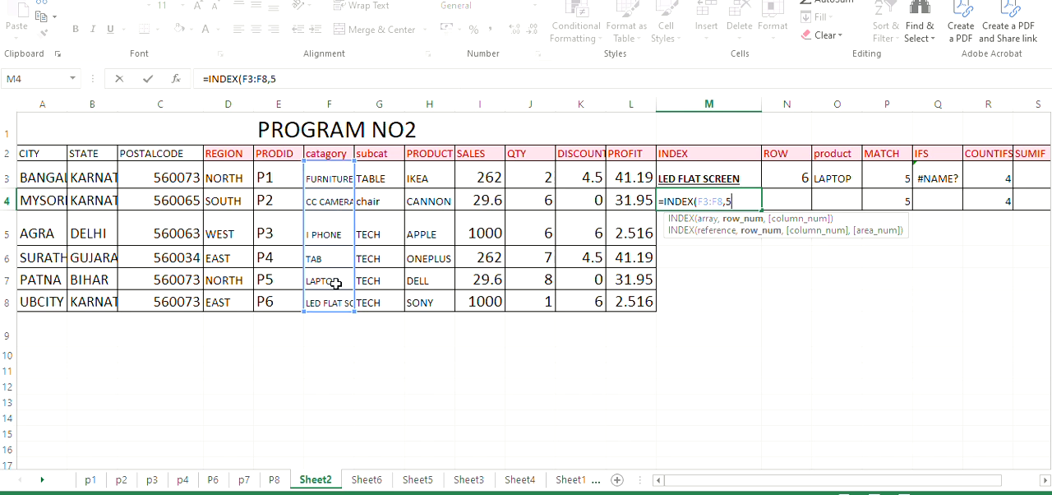
pyautogui.moveTo(779, 200)
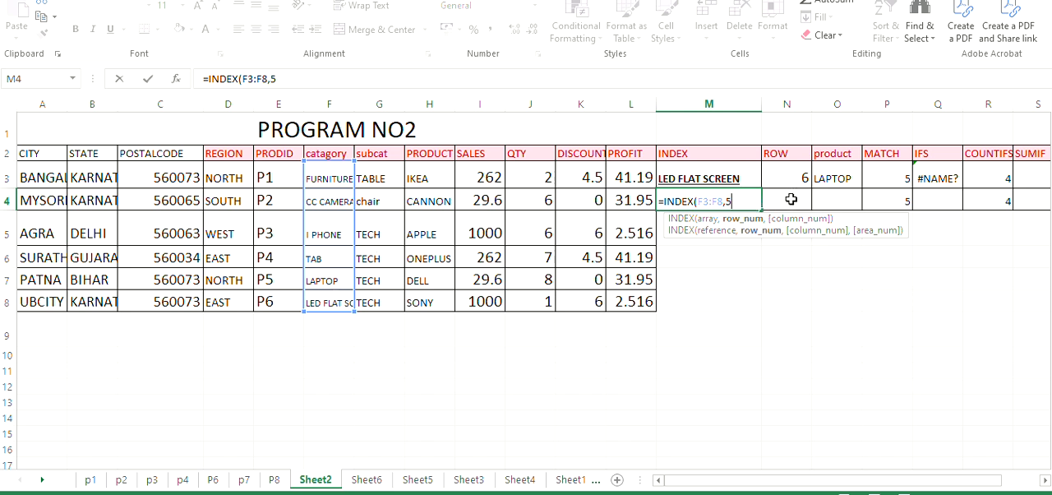
pyautogui.press('Backspace')
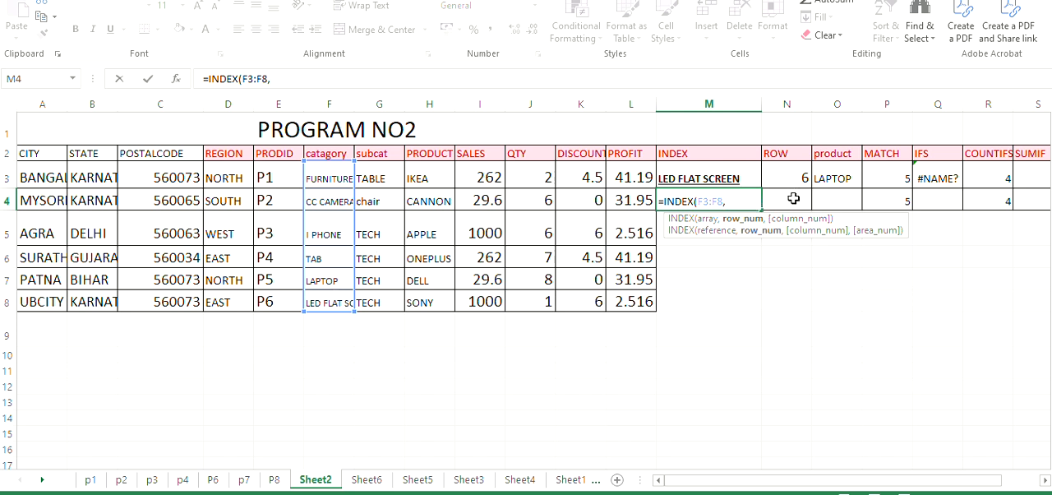
pyautogui.click(785, 198)
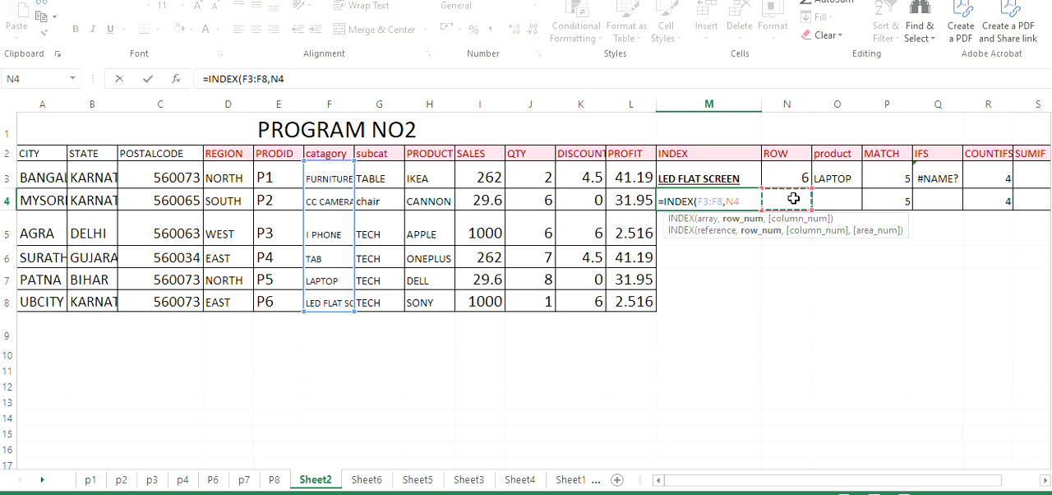
pyautogui.write('4')
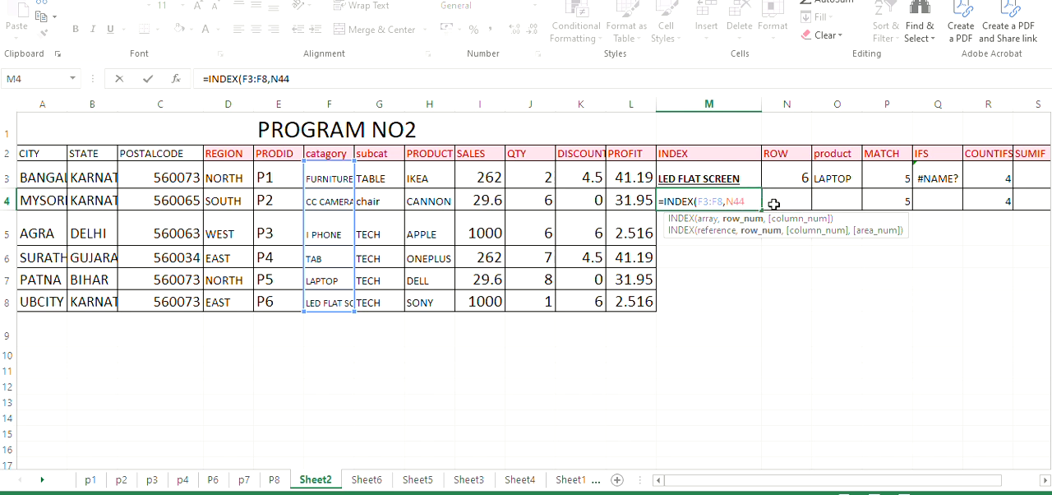
pyautogui.press('Backspace')
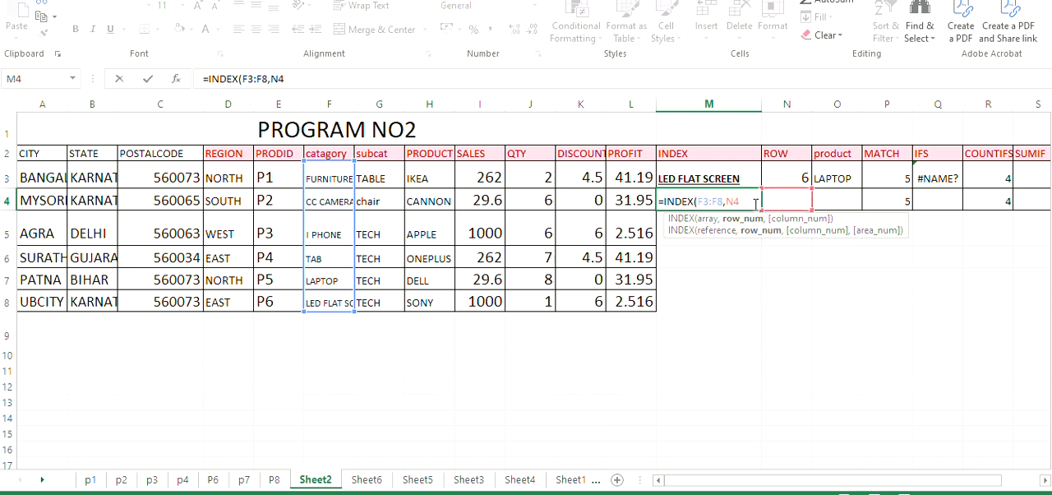
pyautogui.write('4')
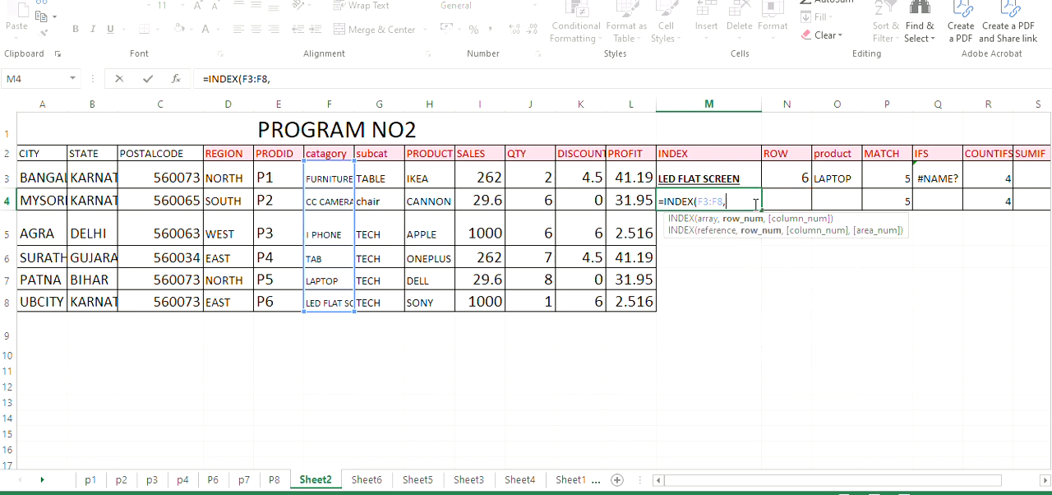
pyautogui.write('4')
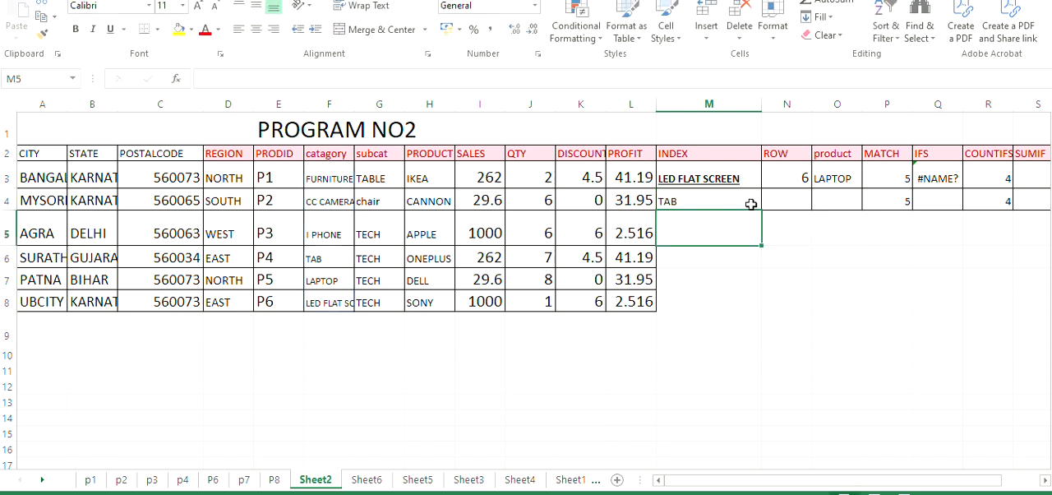
# After checking the categories in column F, enter a row number in N4
pyautogui.click(708, 200)
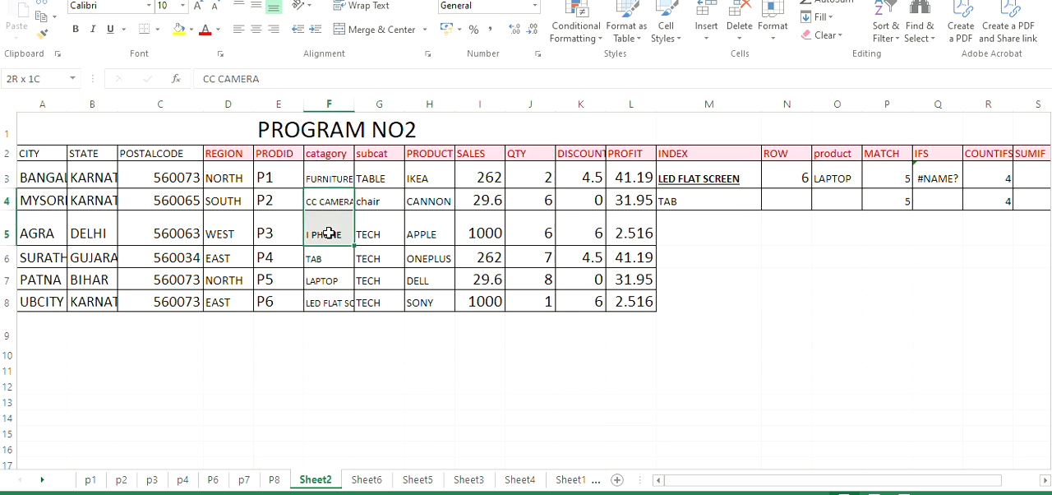
pyautogui.click(329, 256)
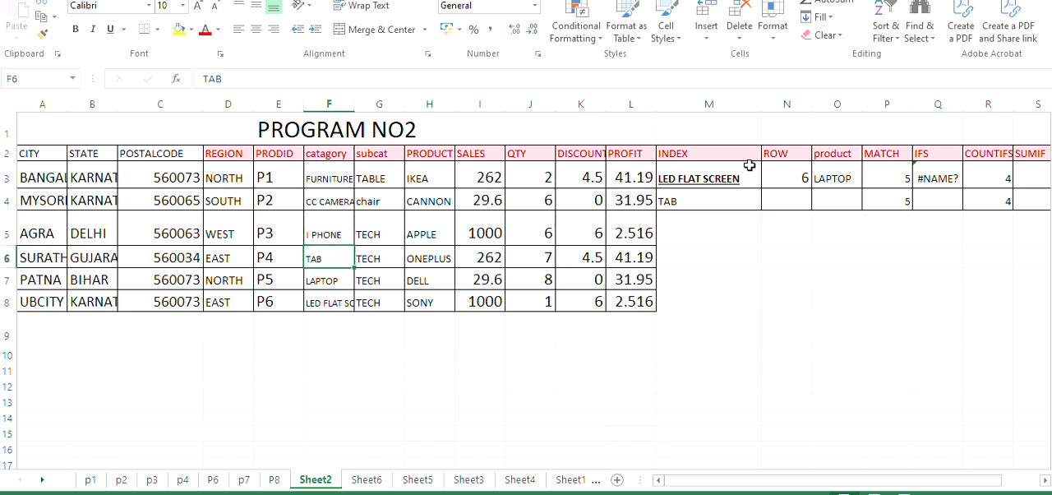
pyautogui.click(786, 201)
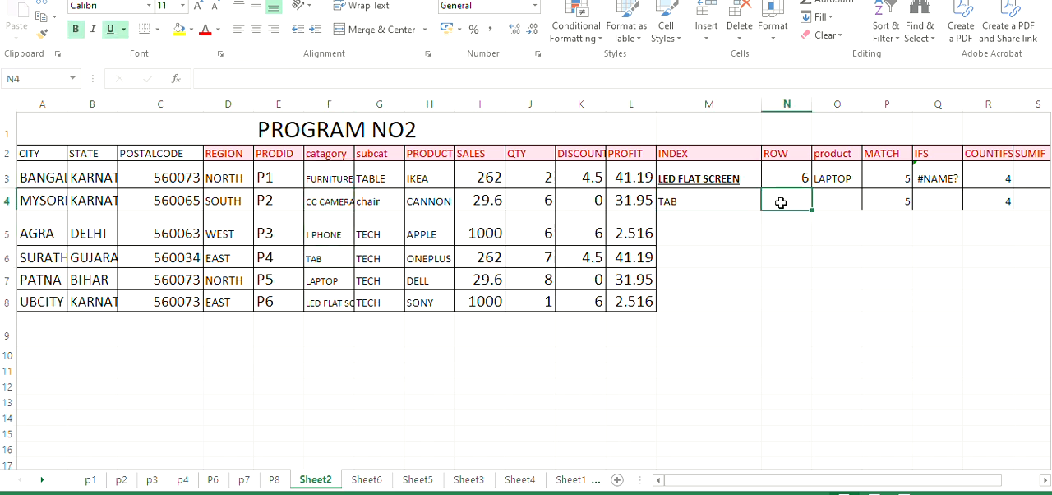
pyautogui.write('5')
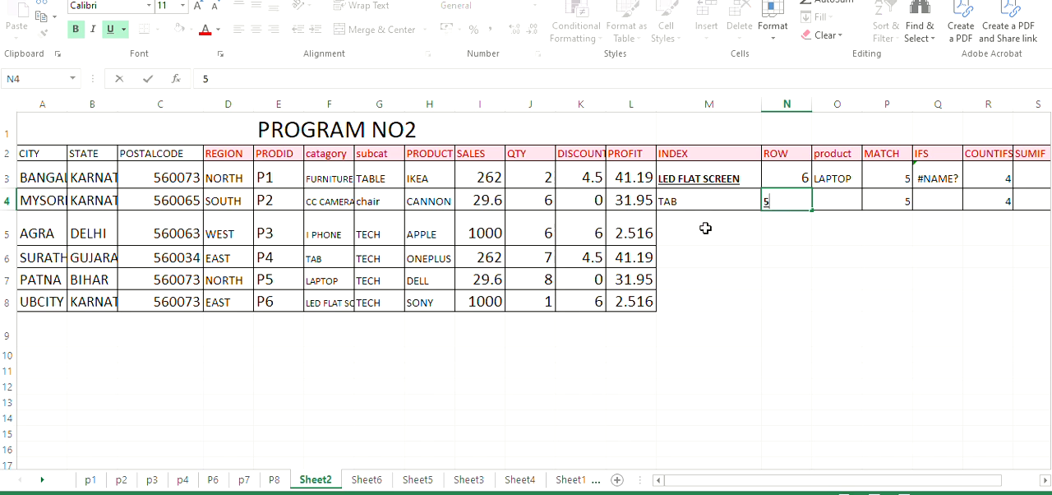
# Rewrite M4 as =INDEX(F3:F8,N4) so the row number comes from N4
pyautogui.click(706, 201)
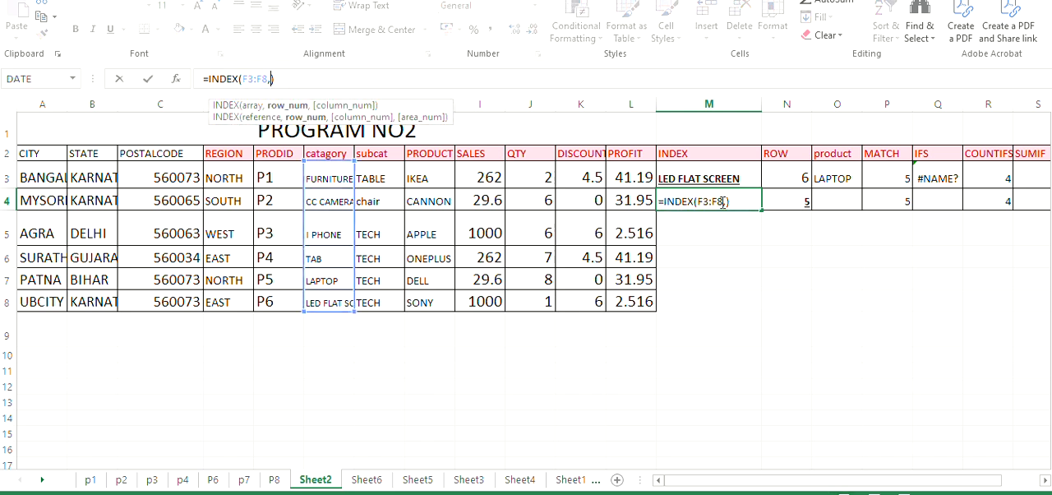
pyautogui.write(',')
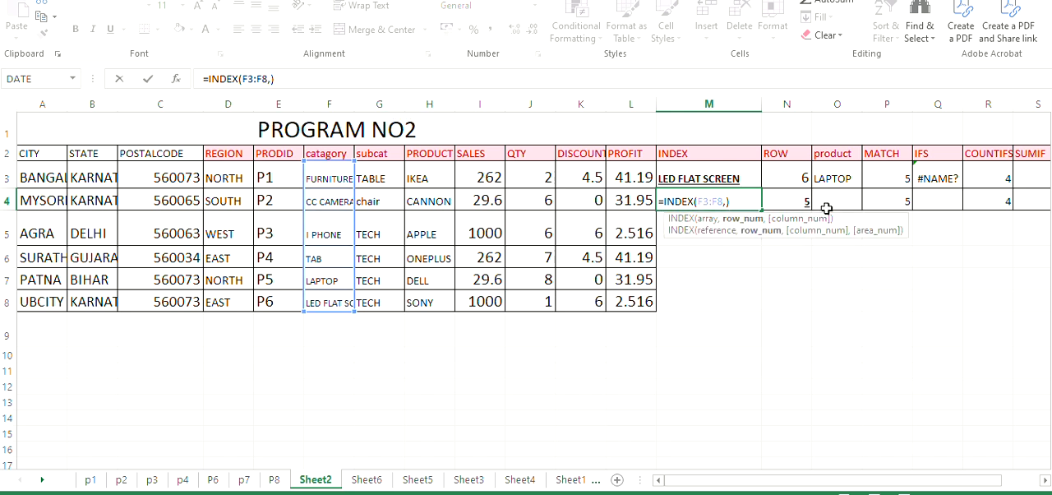
pyautogui.click(785, 200)
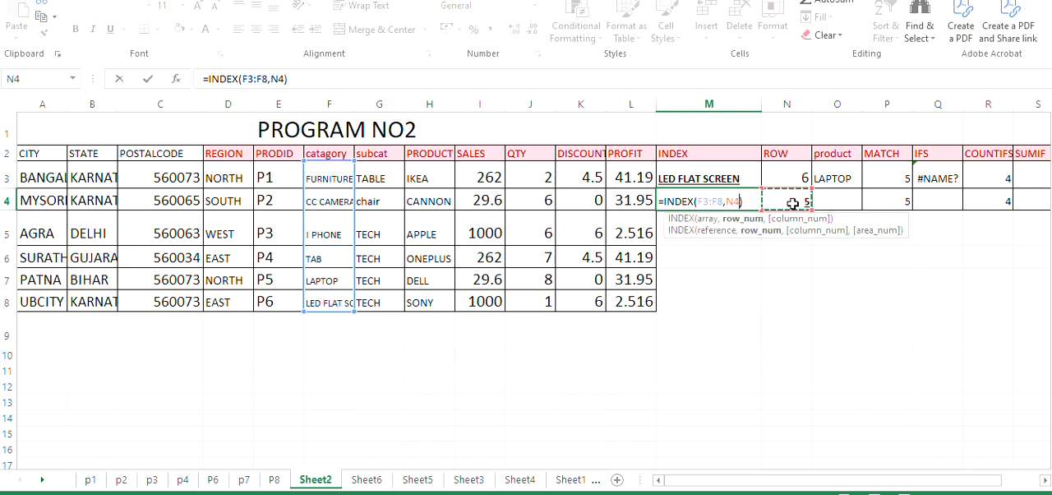
pyautogui.press('Return')
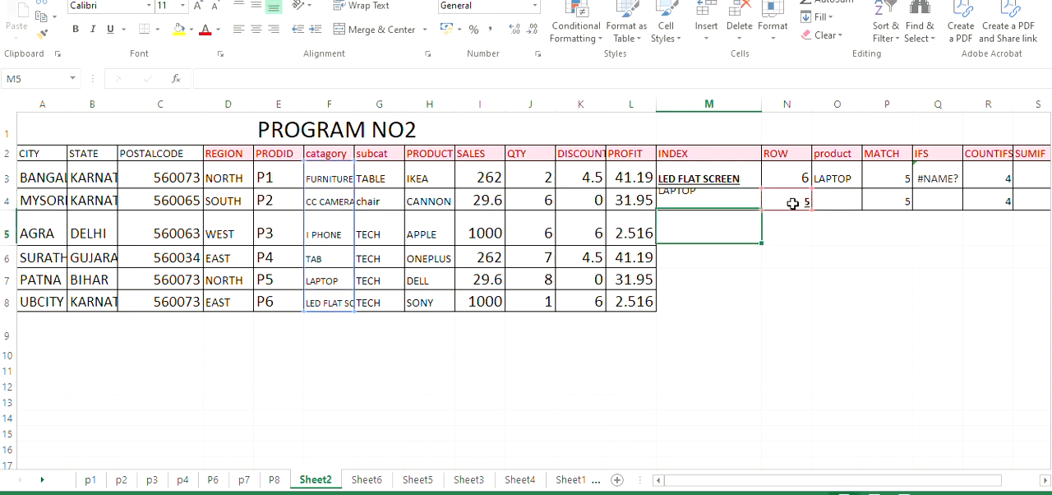
# Adjust N4 and re-confirm M4 so it returns LED FLAT SCREEN
pyautogui.click(785, 200)
pyautogui.write('6')
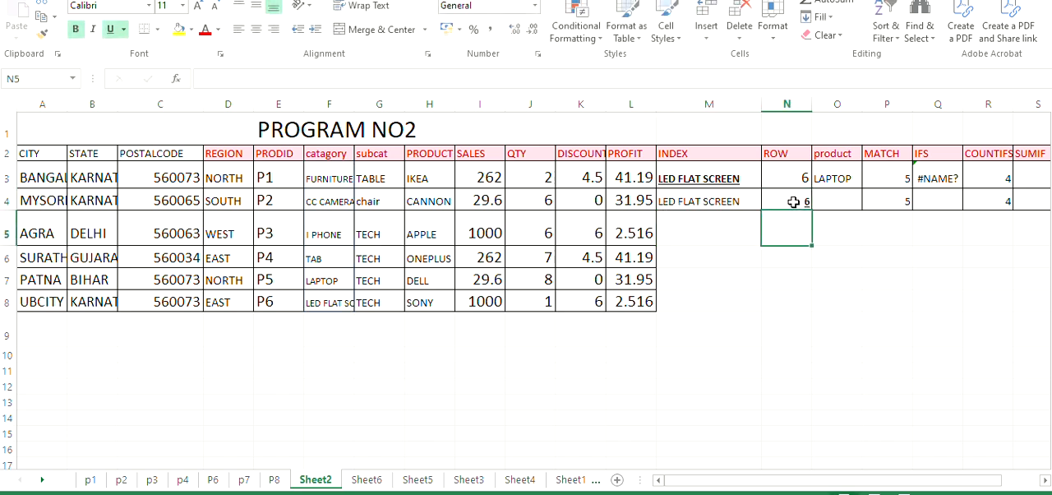
pyautogui.click(786, 201)
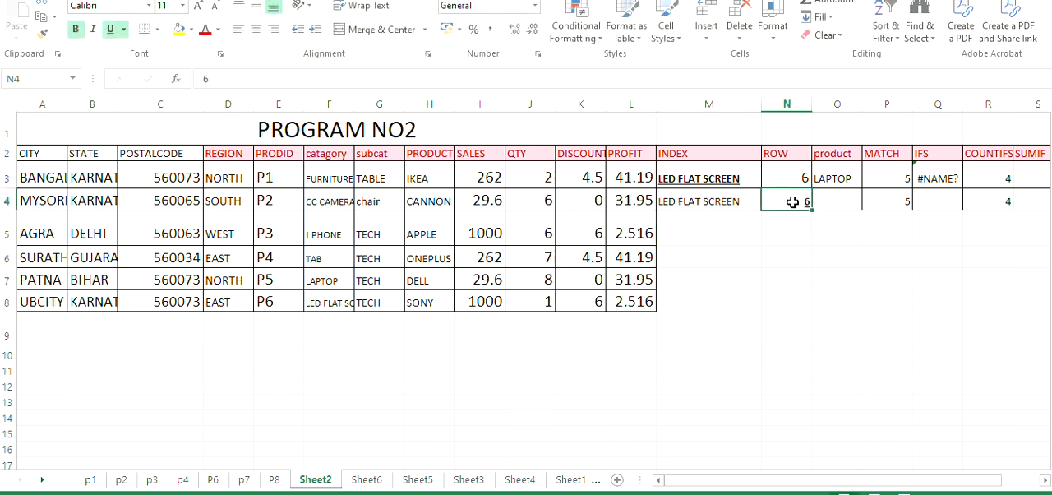
pyautogui.click(707, 200)
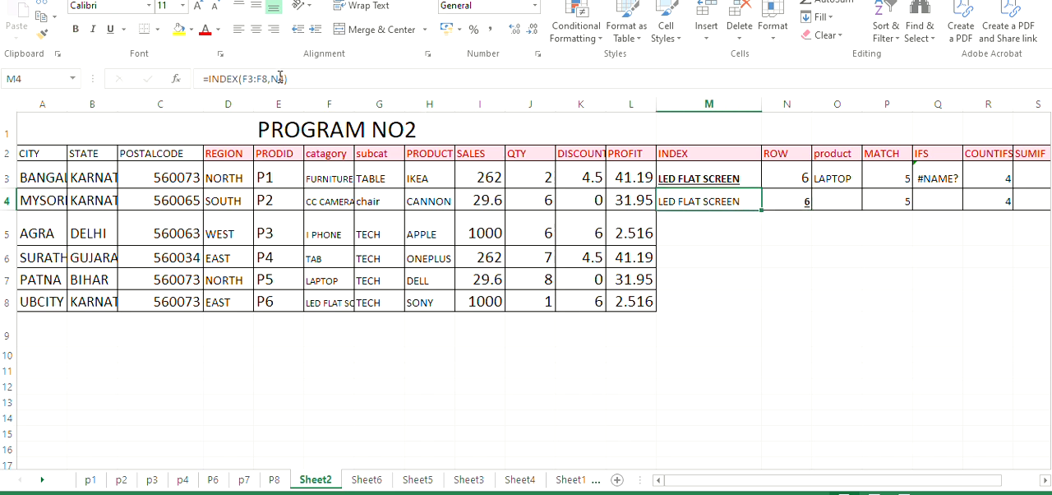
pyautogui.moveTo(283, 79)
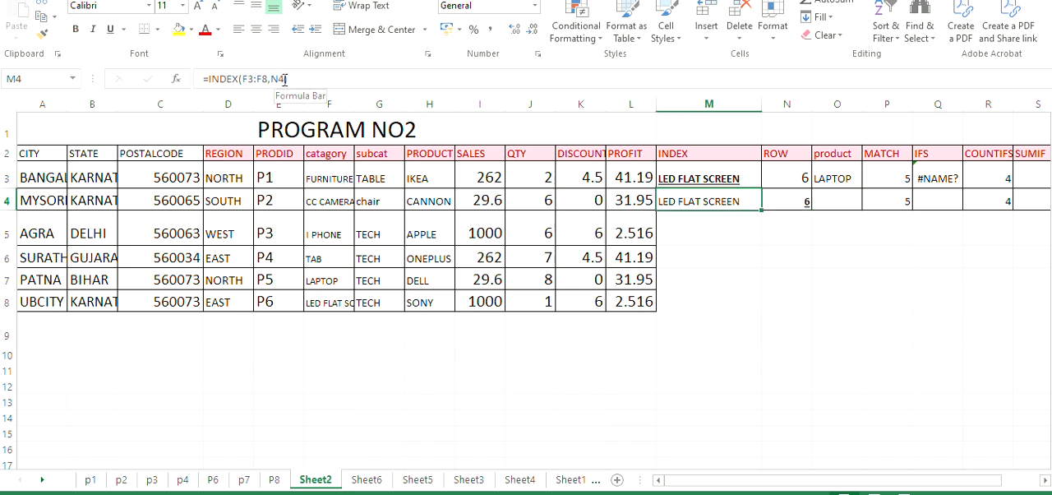
pyautogui.moveTo(677, 214)
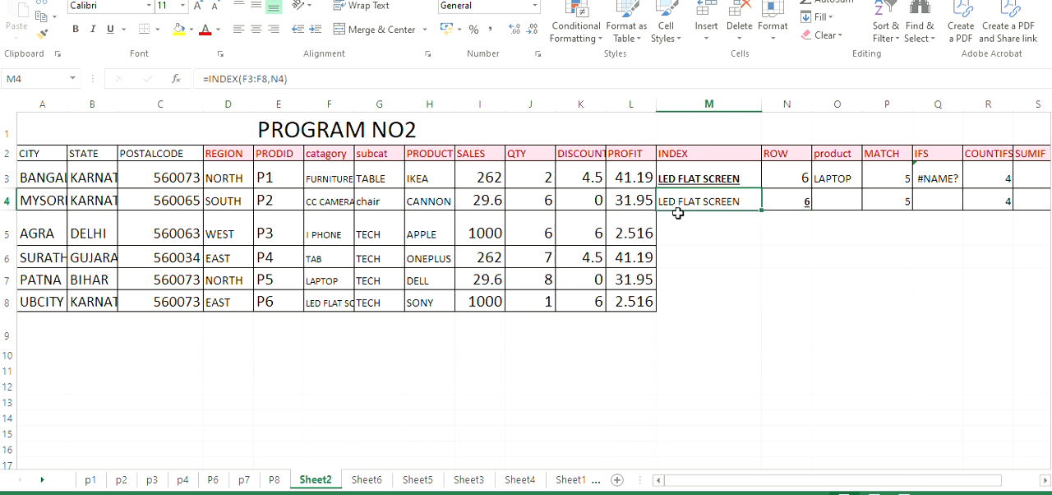
pyautogui.click(706, 228)
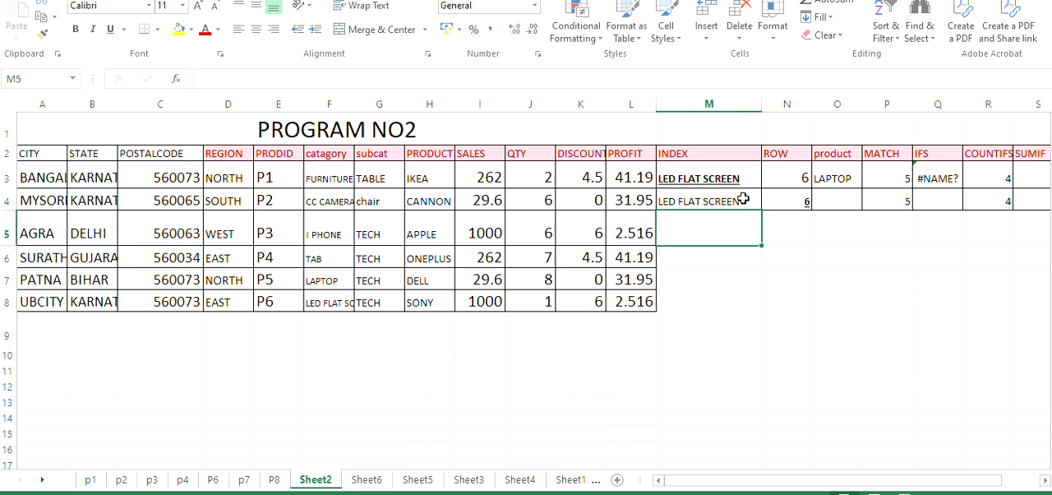
# Enter TAB as the product in O4 and clear the old result in P4
pyautogui.click(786, 201)
pyautogui.write('TAB')
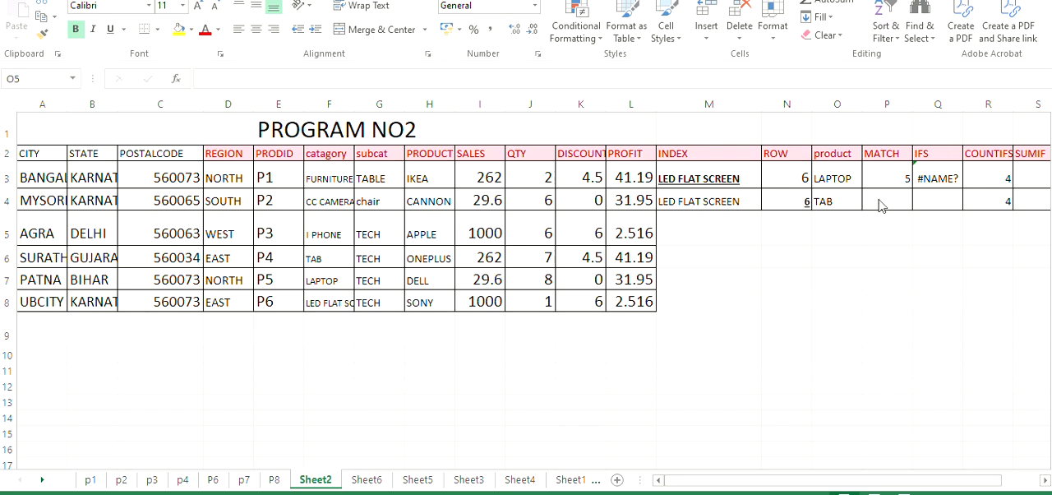
# Enter =MATCH(O4,F3:F8,0) in P4, returning position 4 for TAB
pyautogui.click(886, 201)
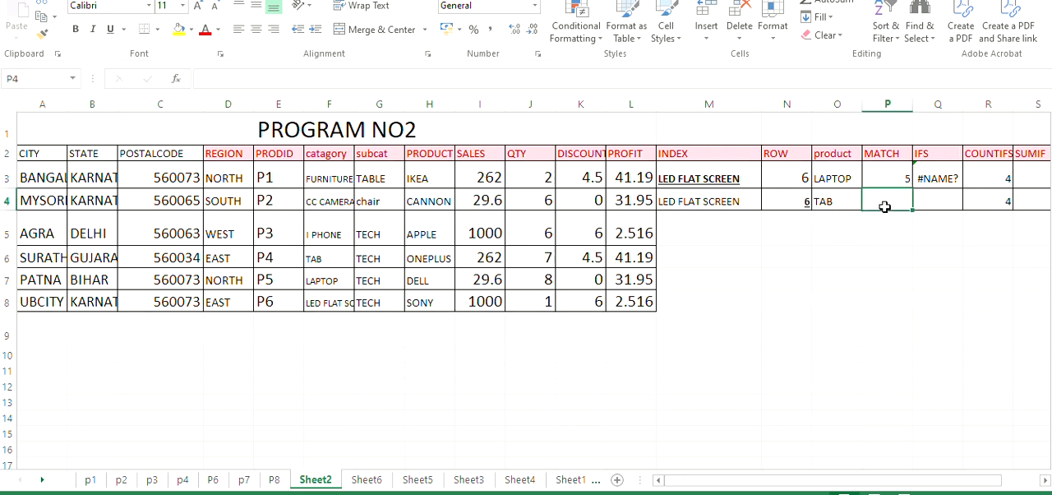
pyautogui.write('=MATCH(')
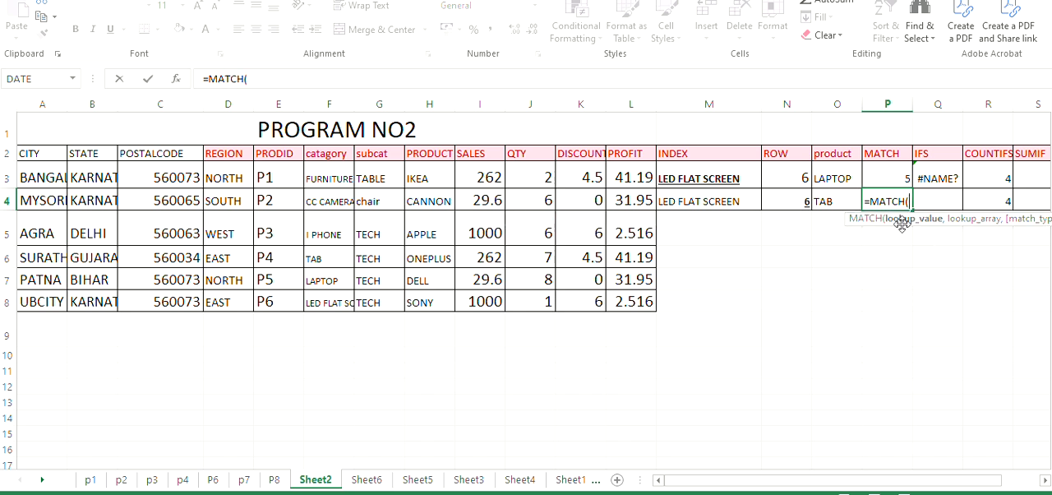
pyautogui.moveTo(837, 201)
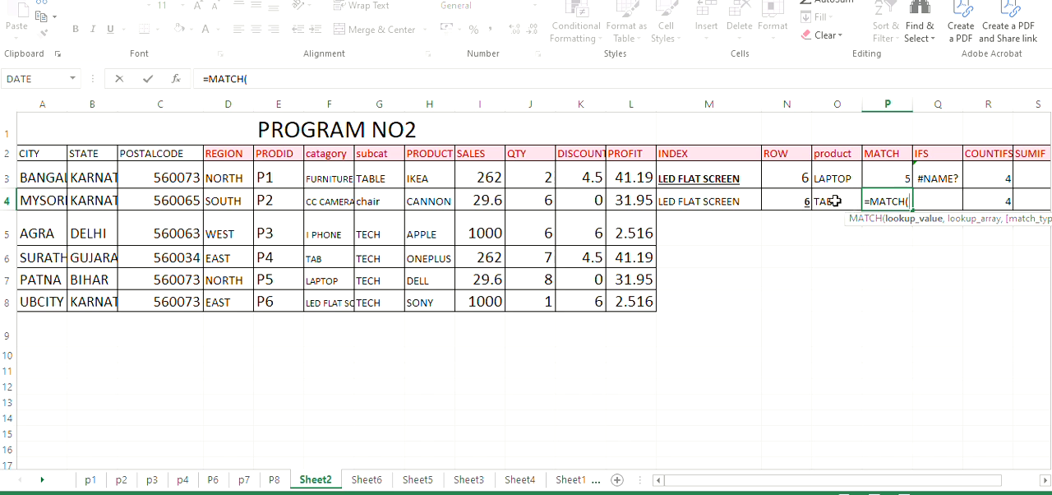
pyautogui.click(835, 200)
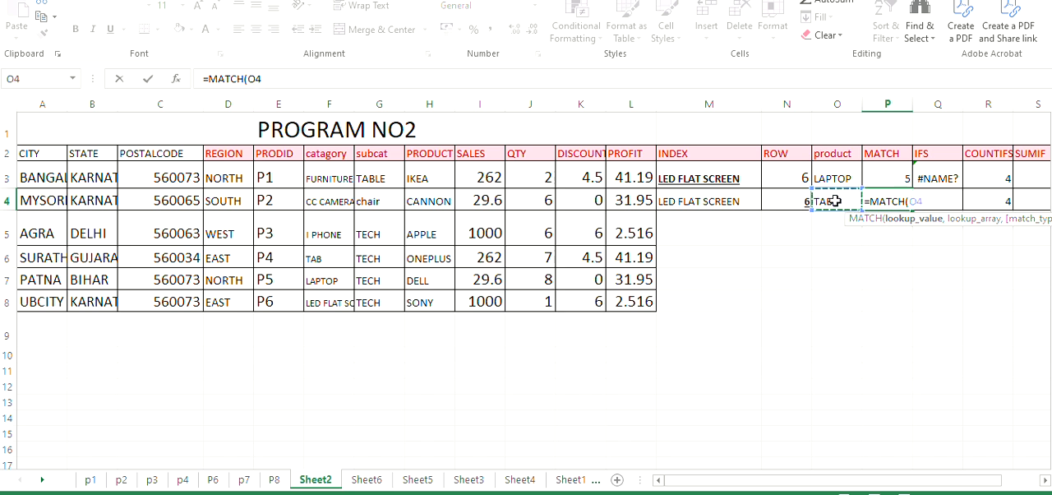
pyautogui.write(',')
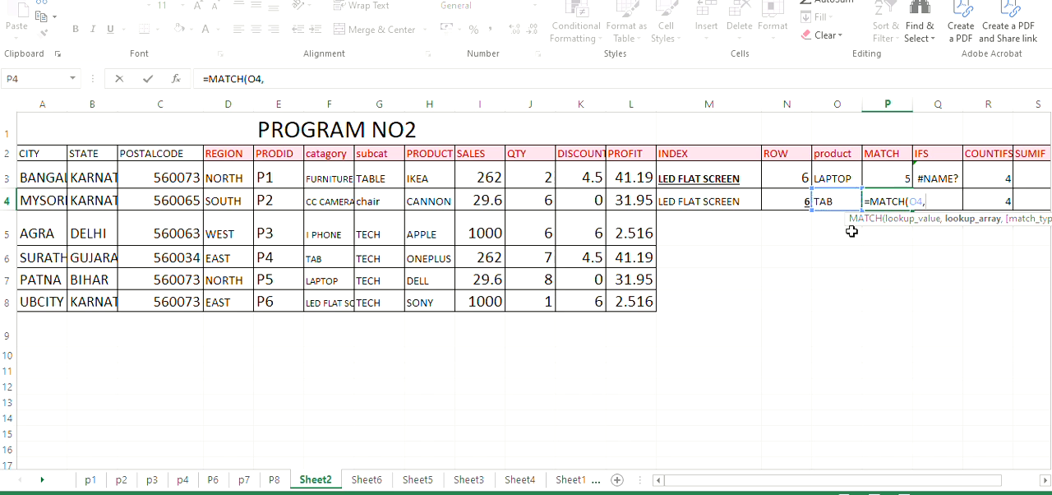
pyautogui.moveTo(329, 174)
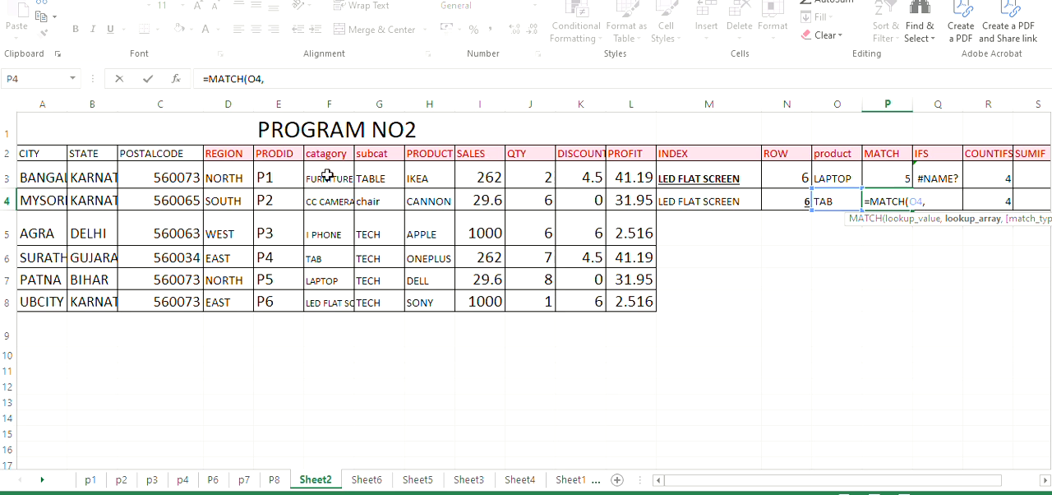
pyautogui.moveTo(329, 177); pyautogui.dragTo(329, 300)
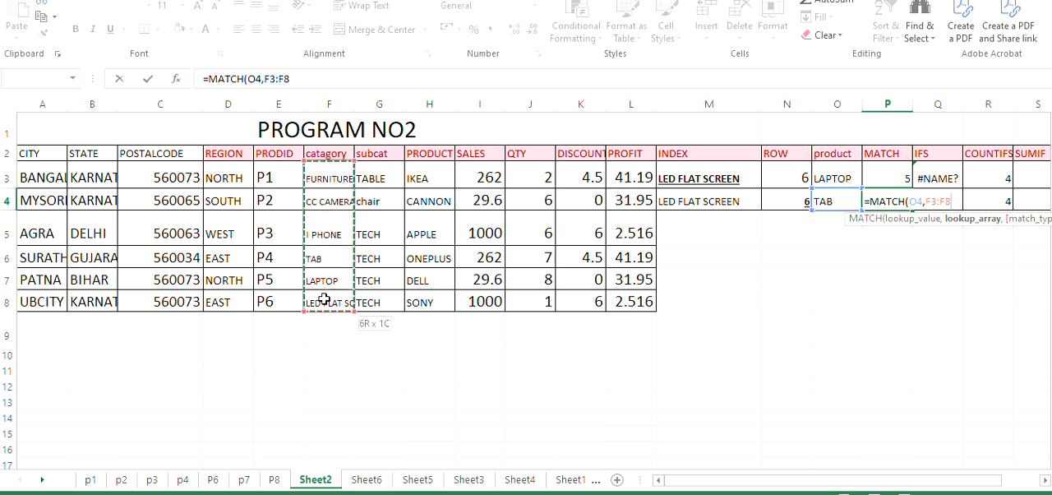
pyautogui.write(',')
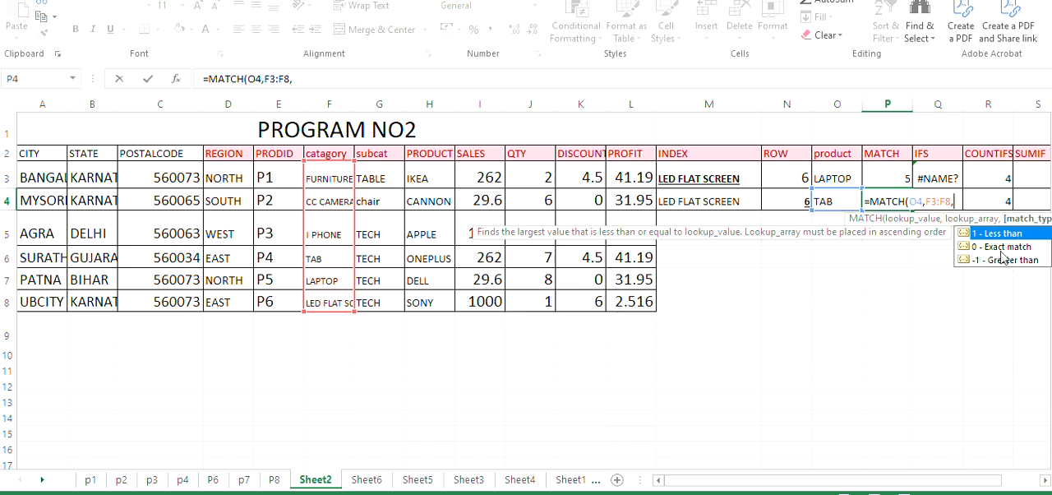
pyautogui.moveTo(1001, 247)
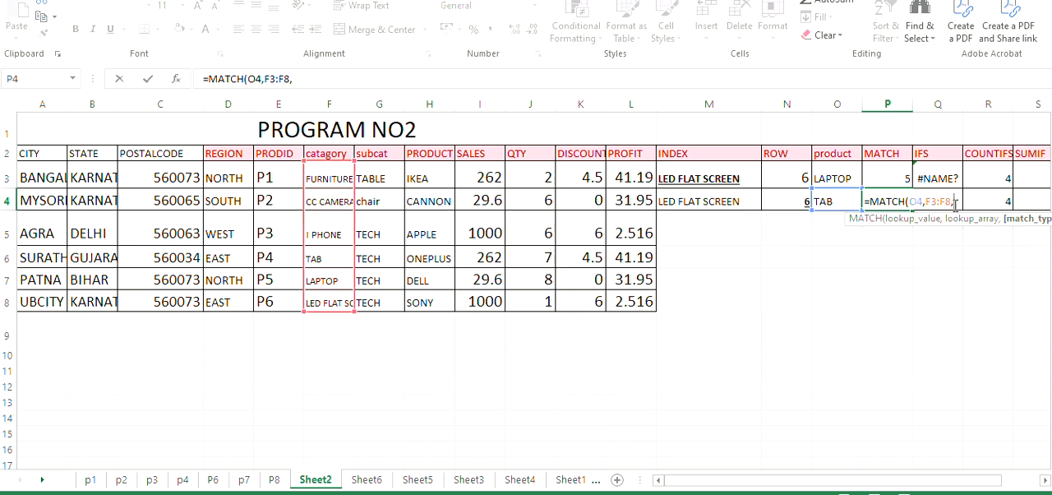
pyautogui.write('0)')
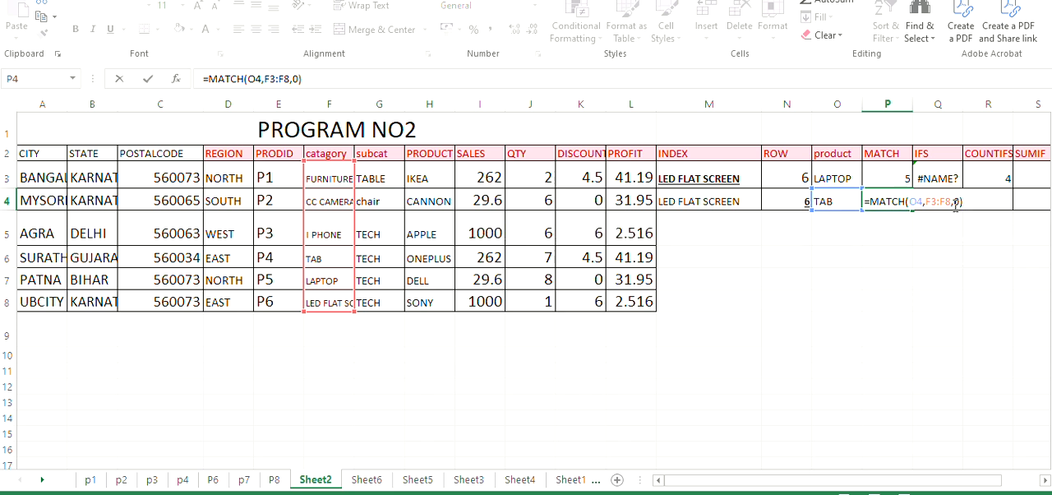
pyautogui.press('Return')
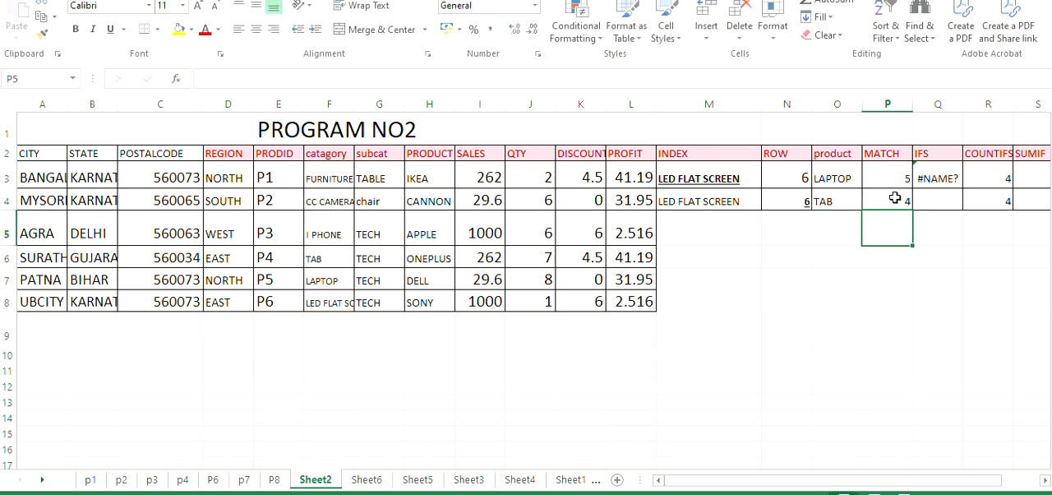
# Review the MATCH, INDEX, row-number and category cells to verify the results
pyautogui.click(886, 201)
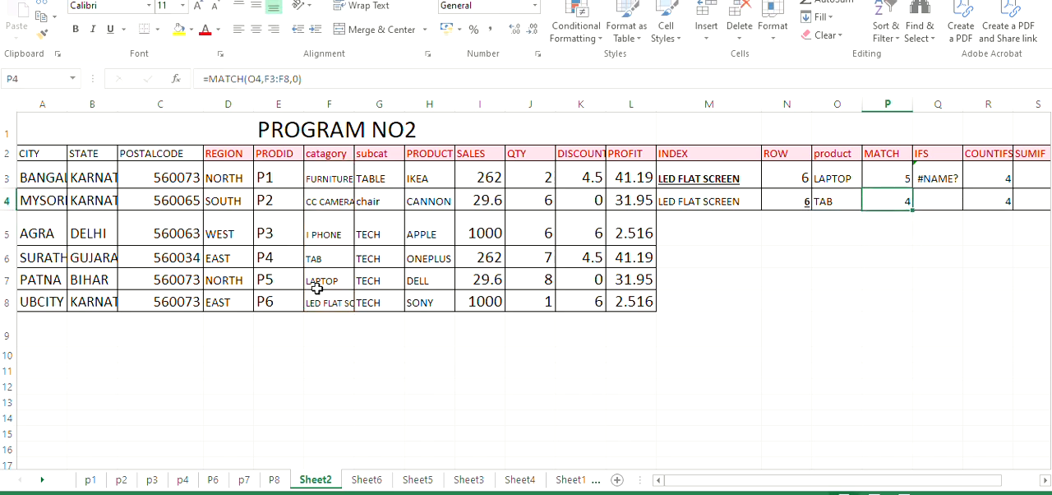
pyautogui.click(329, 176)
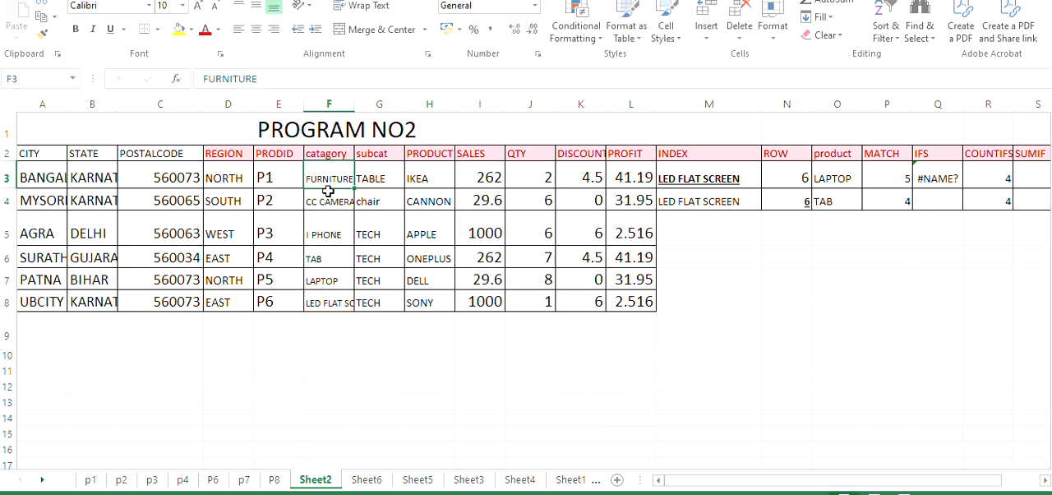
pyautogui.click(329, 232)
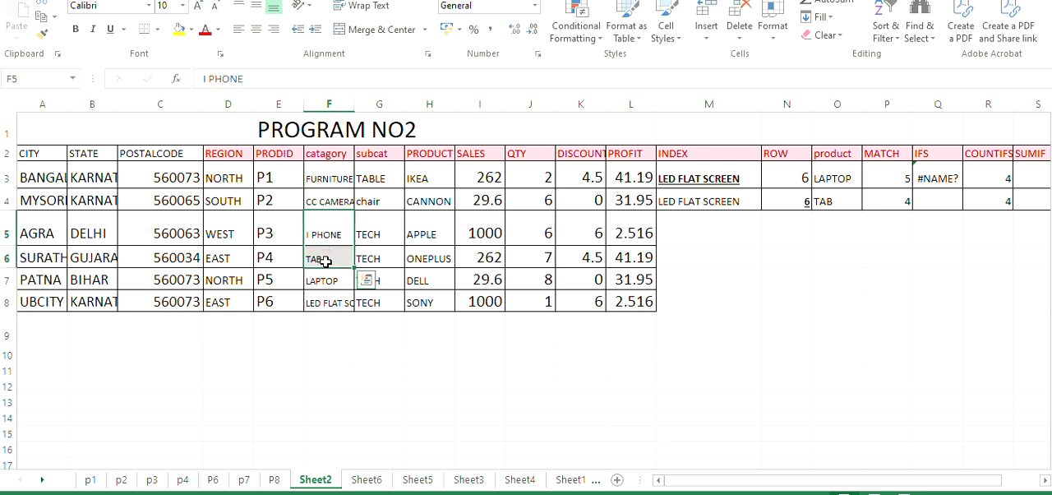
pyautogui.click(328, 257)
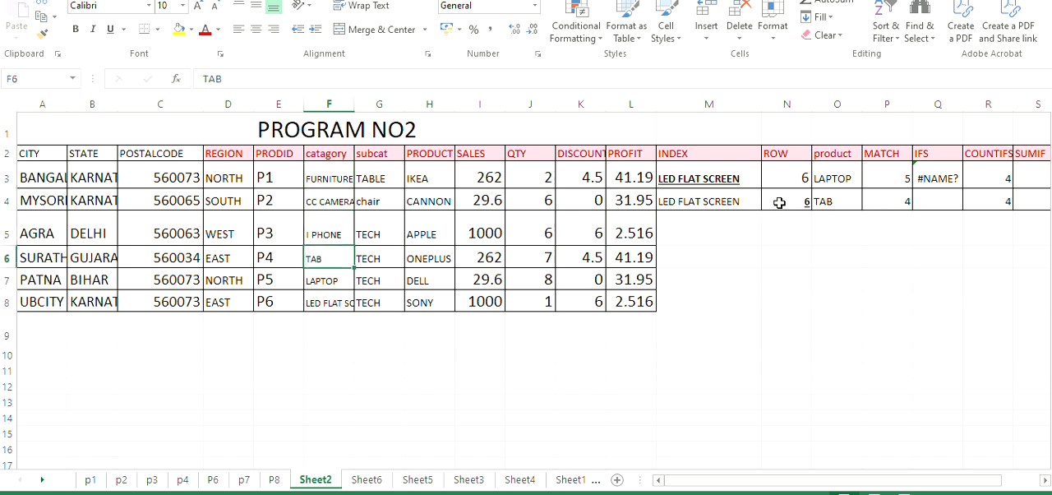
pyautogui.click(785, 201)
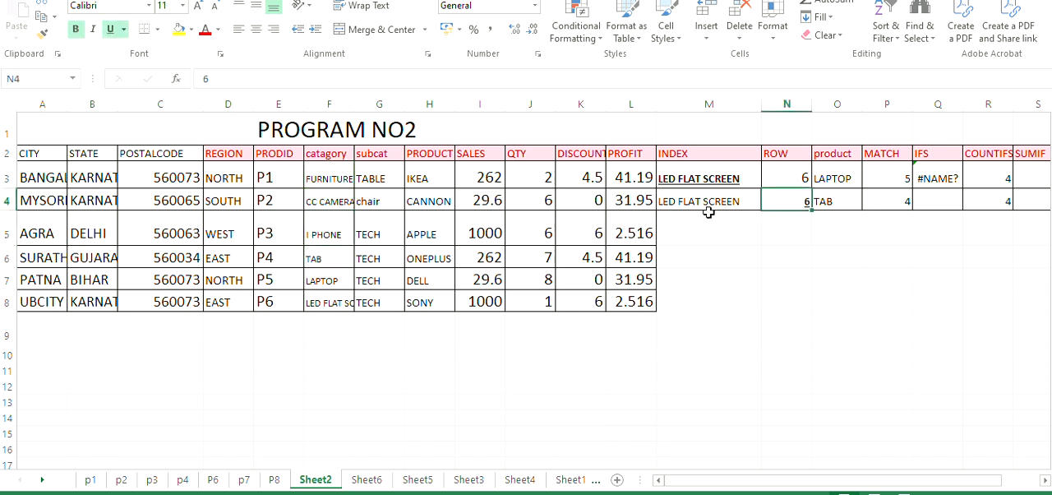
pyautogui.click(707, 200)
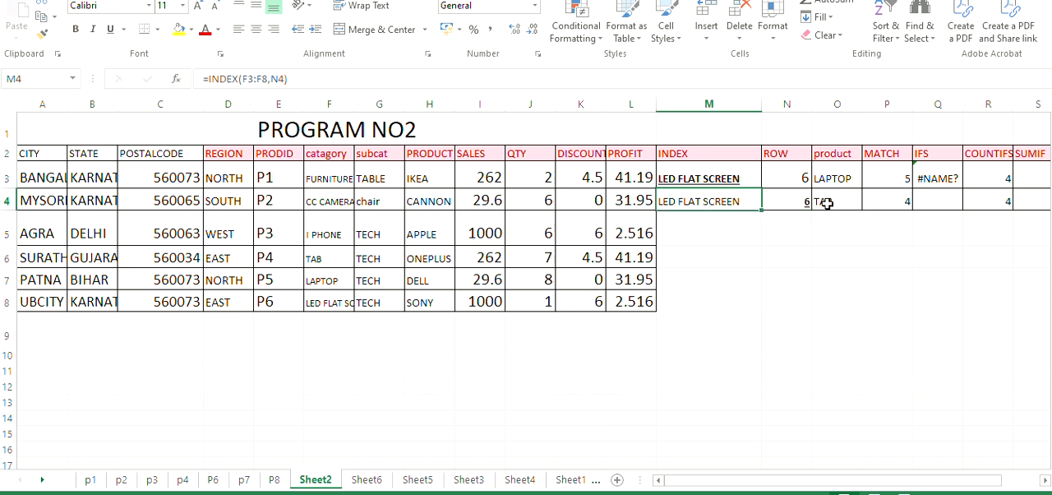
pyautogui.click(835, 200)
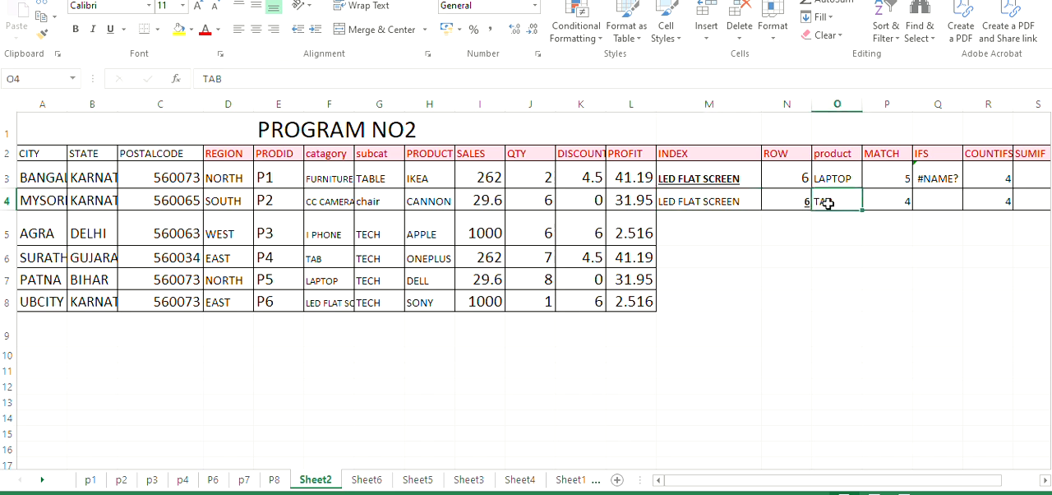
pyautogui.click(886, 201)
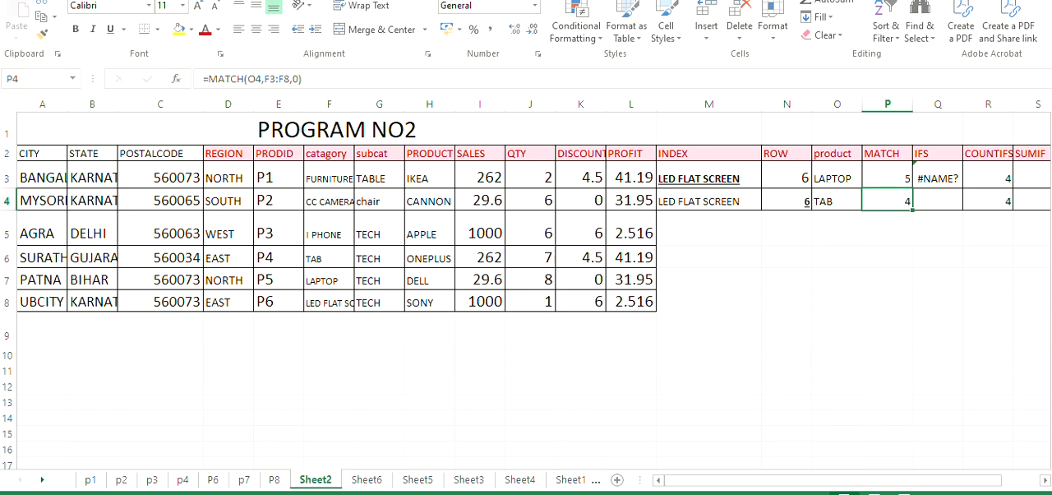
# Type the UNIQUE label into cell M5
pyautogui.click(707, 233)
pyautogui.write('UNIQUE')
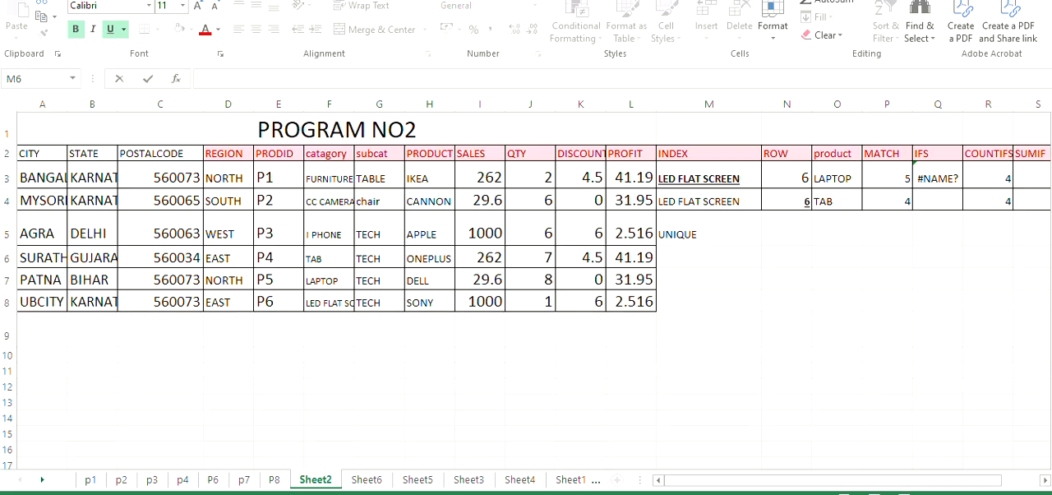
# Enter =UNIQUE(G3:G8) in M6, which returns #NAME?, and type TABLE below it
pyautogui.click(706, 257)
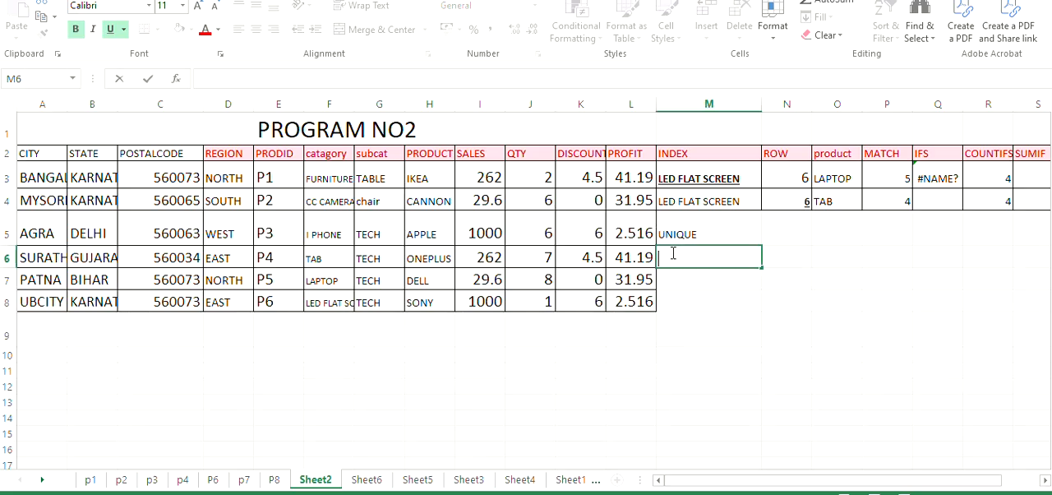
pyautogui.write('=')
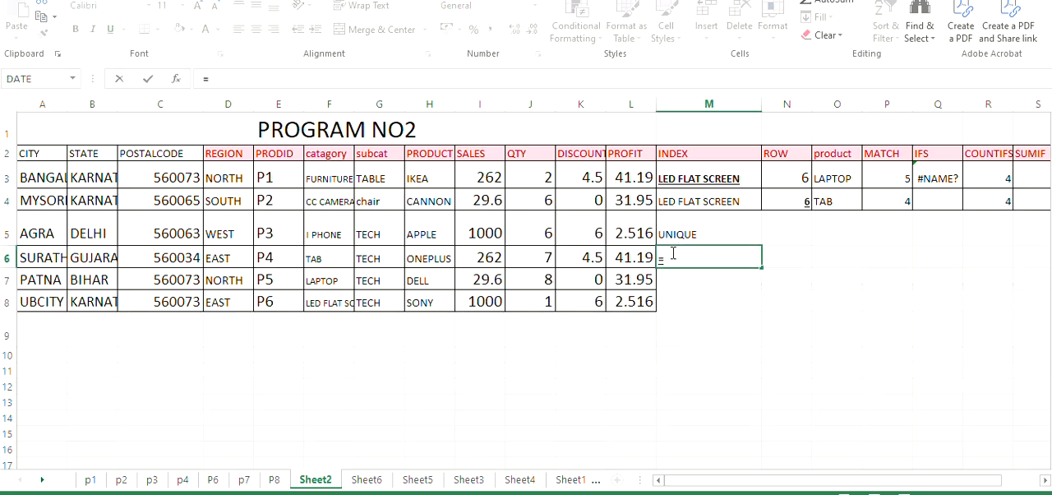
pyautogui.write('UNIQUE')
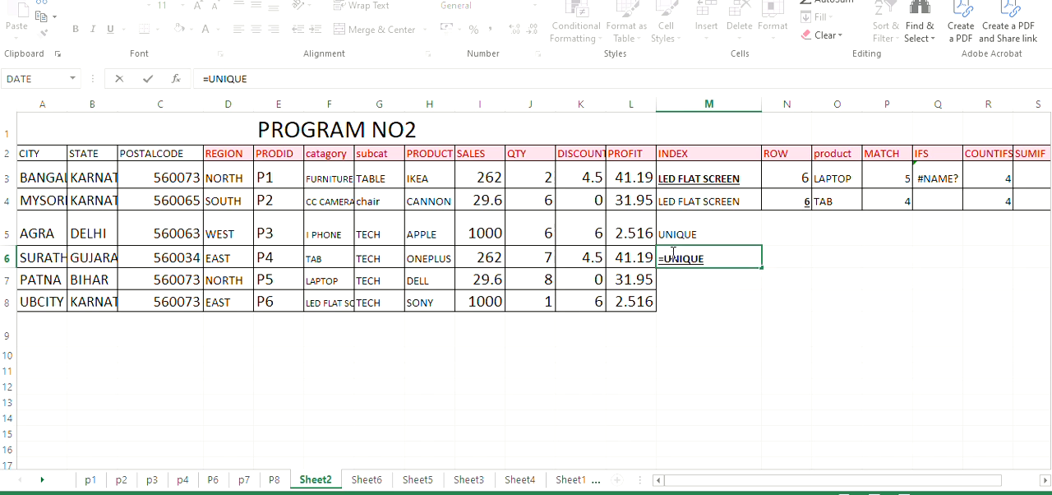
pyautogui.write('(')
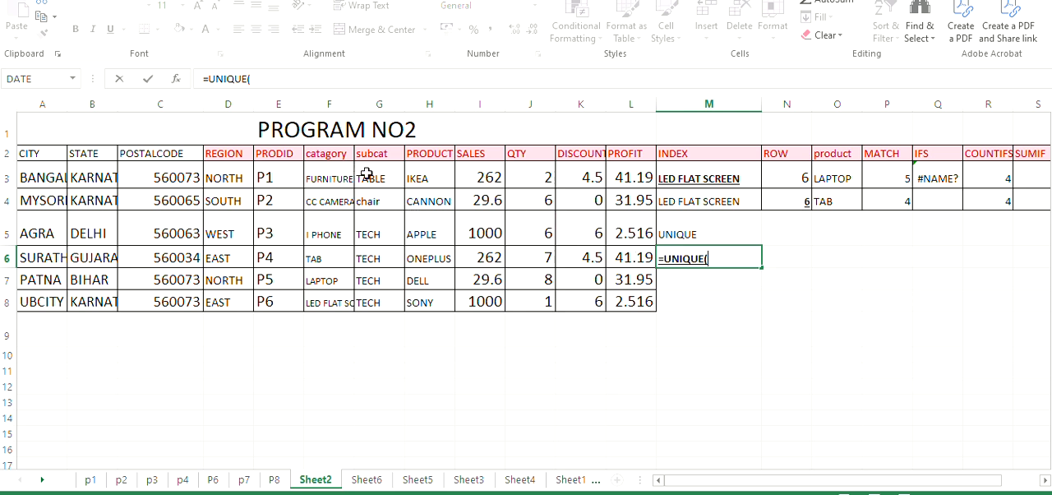
pyautogui.moveTo(378, 175); pyautogui.dragTo(378, 303)
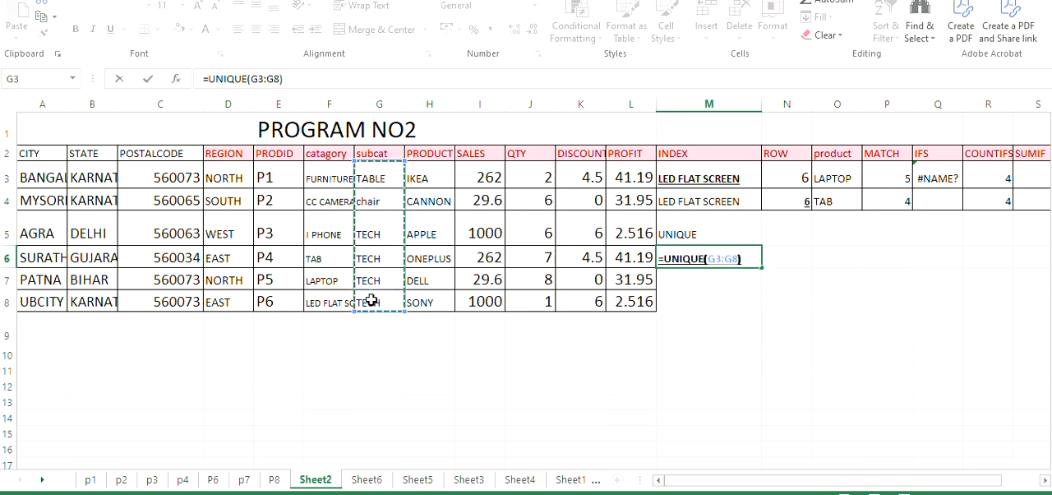
pyautogui.press('Return')
pyautogui.write('TABLE')
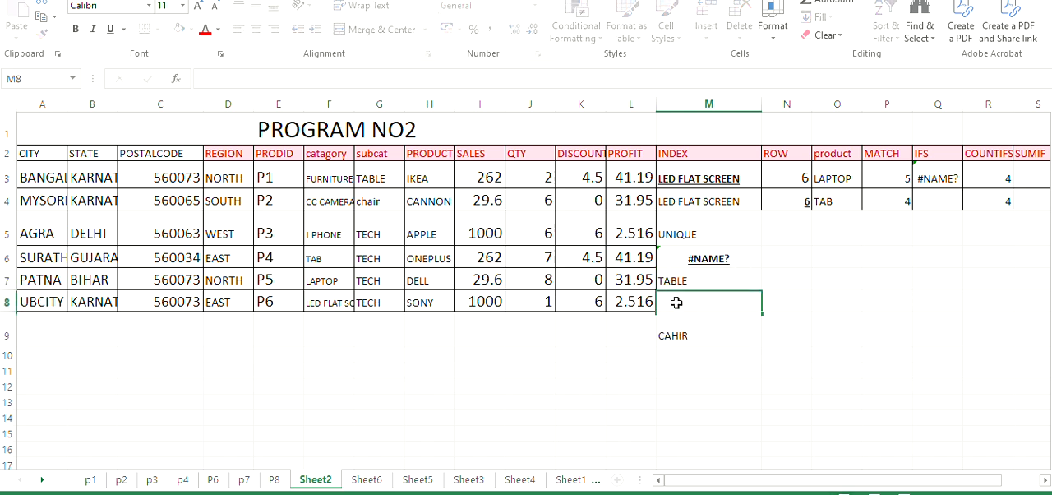
# Type CHAIR and TECH in M8:M9, then clear M6:M9 and move to Q3
pyautogui.write('CHAIR')
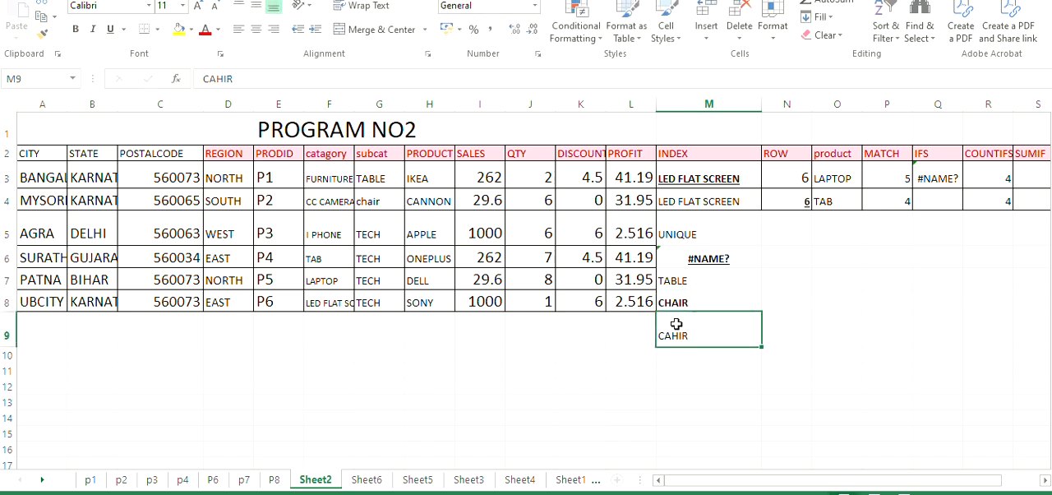
pyautogui.write('TECH')
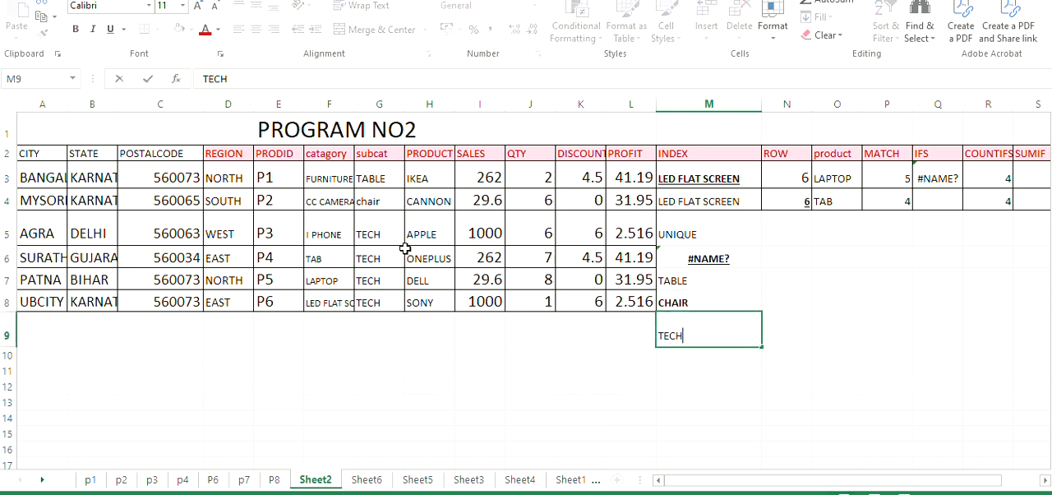
pyautogui.moveTo(802, 281)
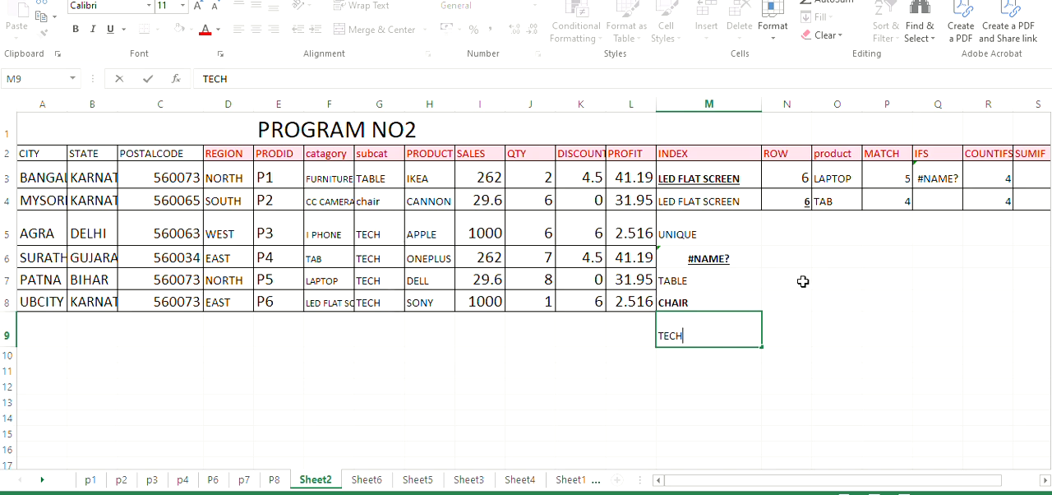
pyautogui.click(937, 178)
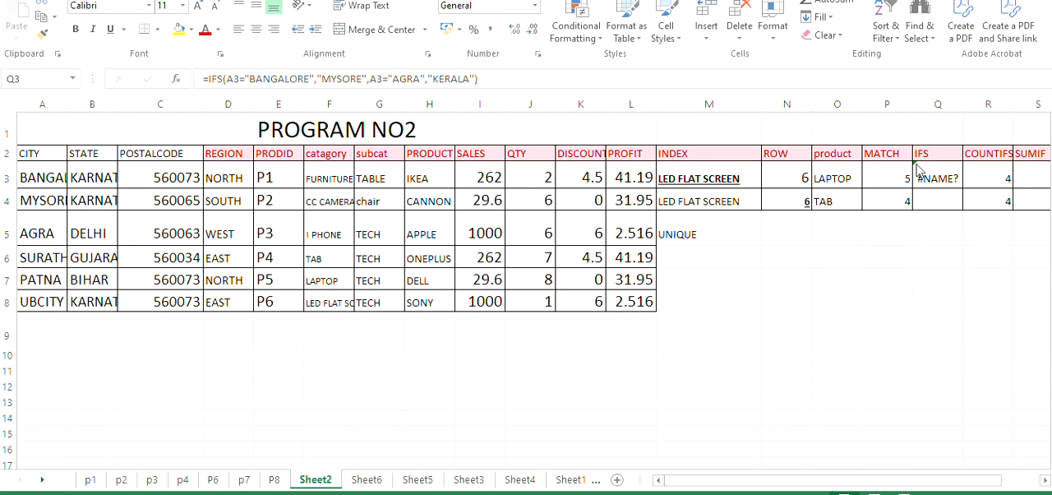
pyautogui.click(937, 176)
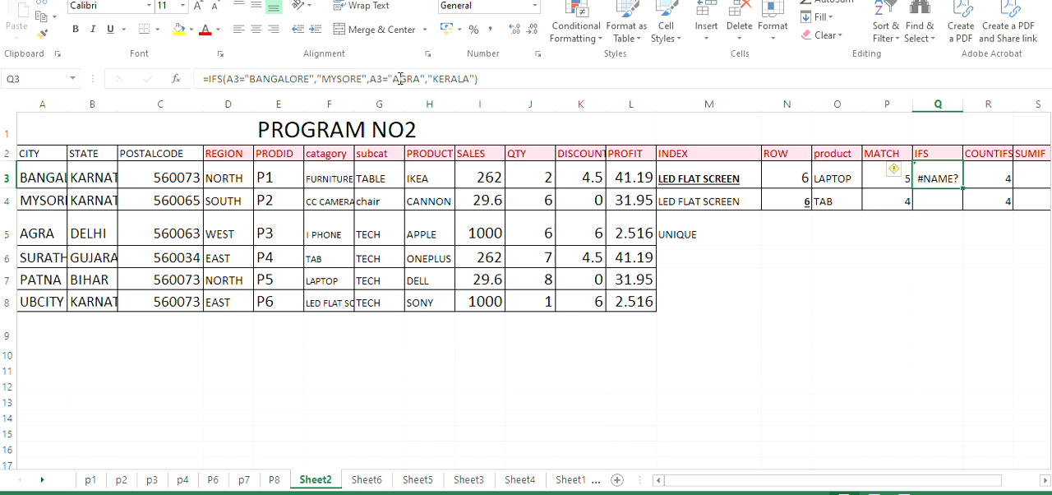
pyautogui.moveTo(343, 74)
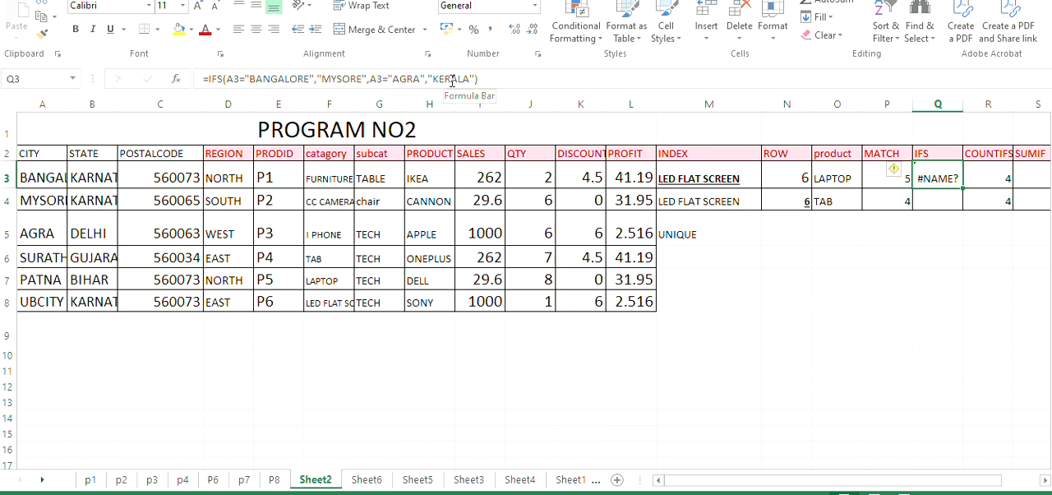
pyautogui.moveTo(940, 174)
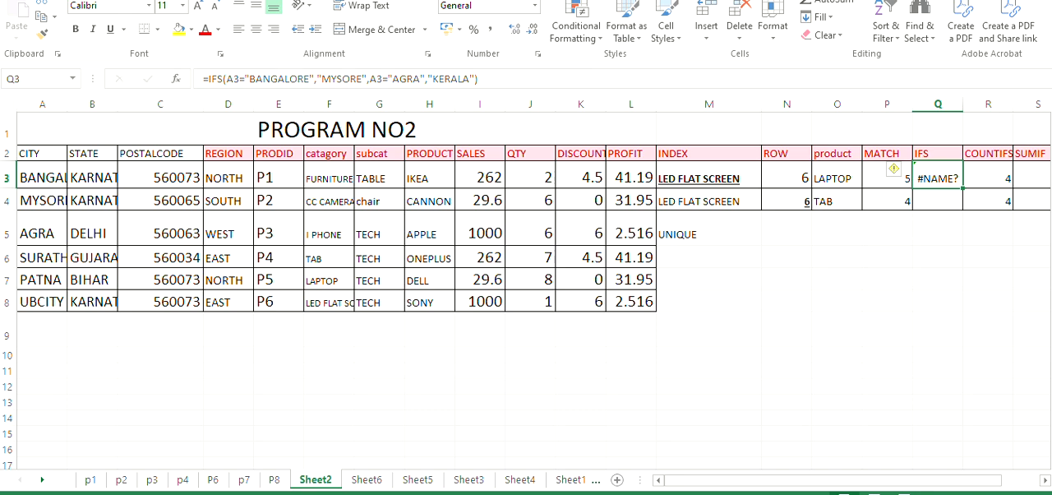
pyautogui.click(937, 200)
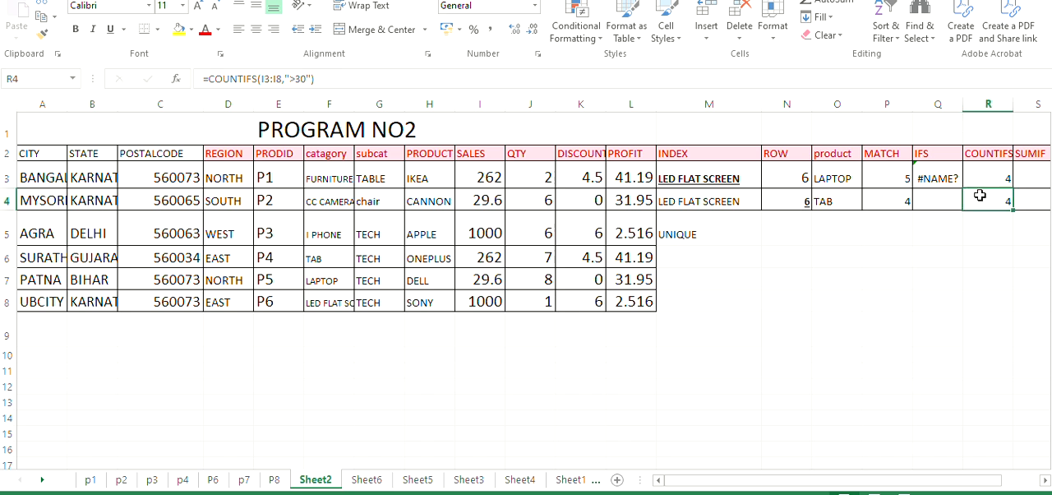
# Enter =COUNTIFS(I3:I8,">30") in R4, returning 4
pyautogui.write('=COUNT')
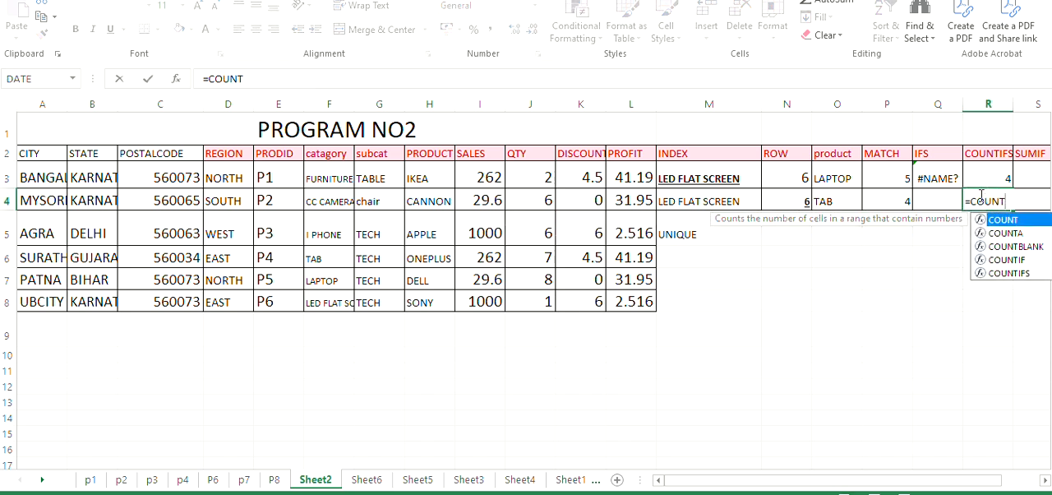
pyautogui.moveTo(1006, 280)
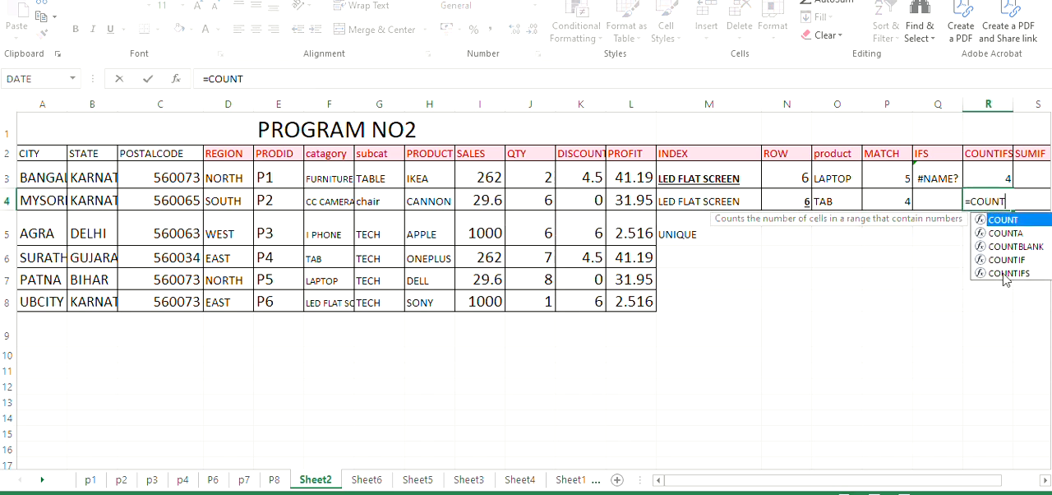
pyautogui.moveTo(1005, 273)
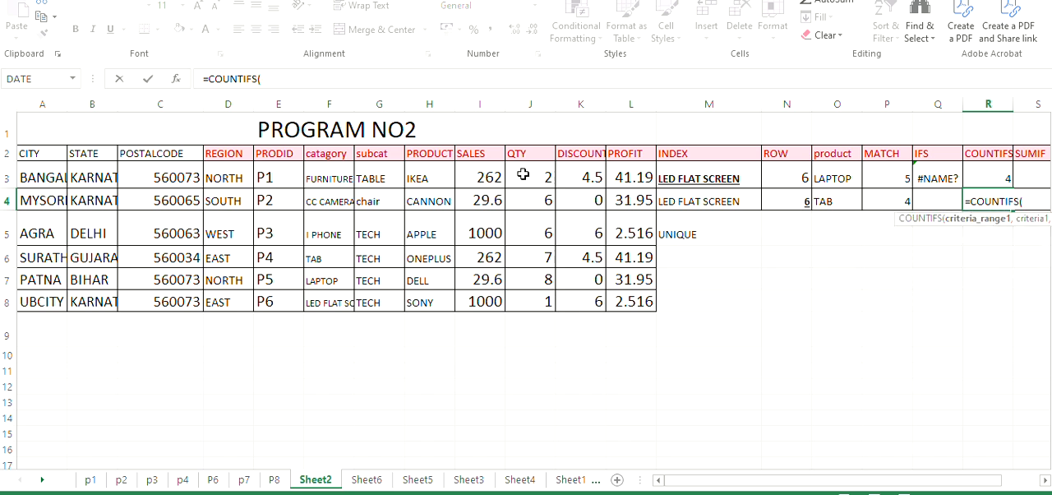
pyautogui.click(480, 178)
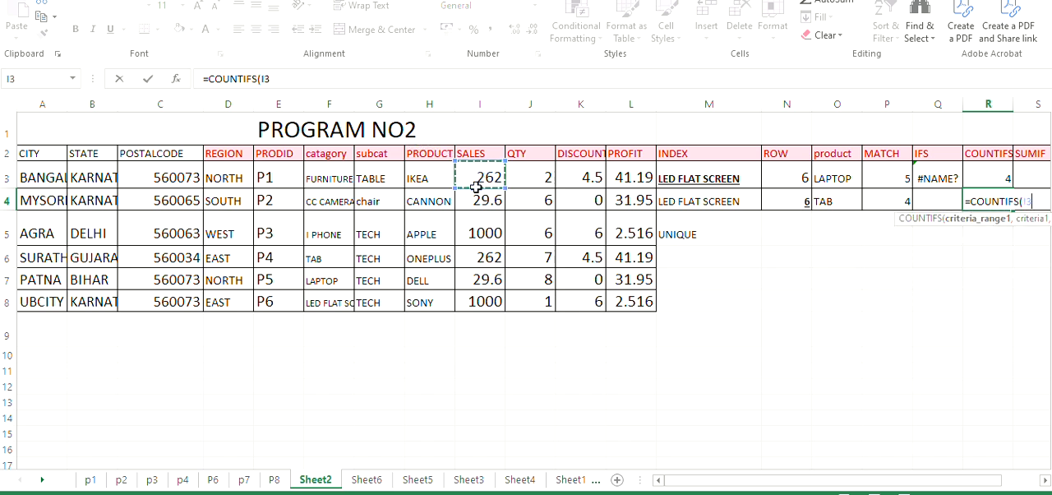
pyautogui.moveTo(480, 177); pyautogui.dragTo(480, 301)
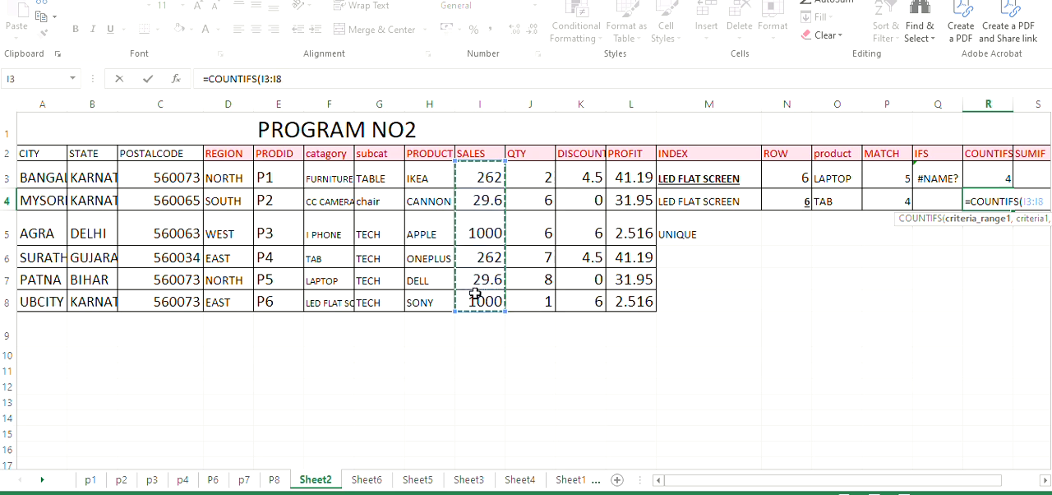
pyautogui.write(',')
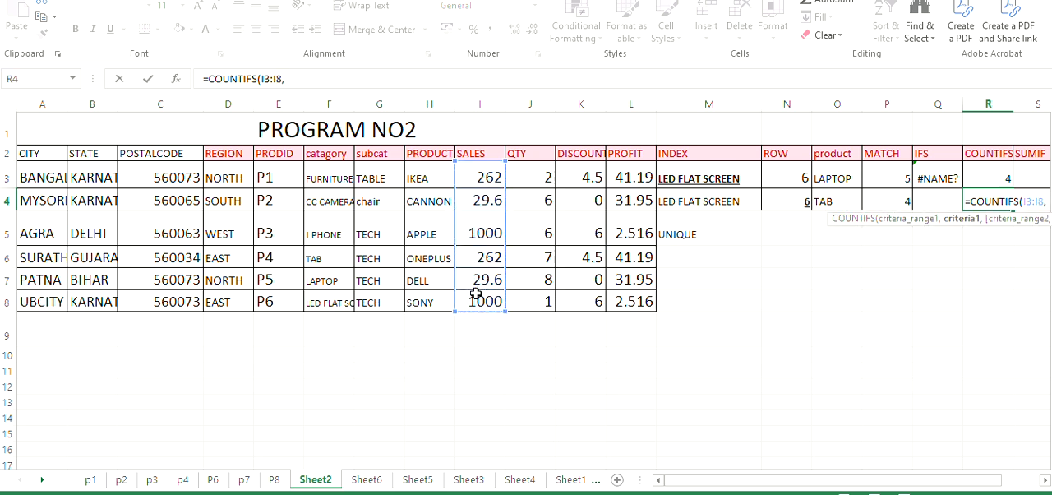
pyautogui.write('">')
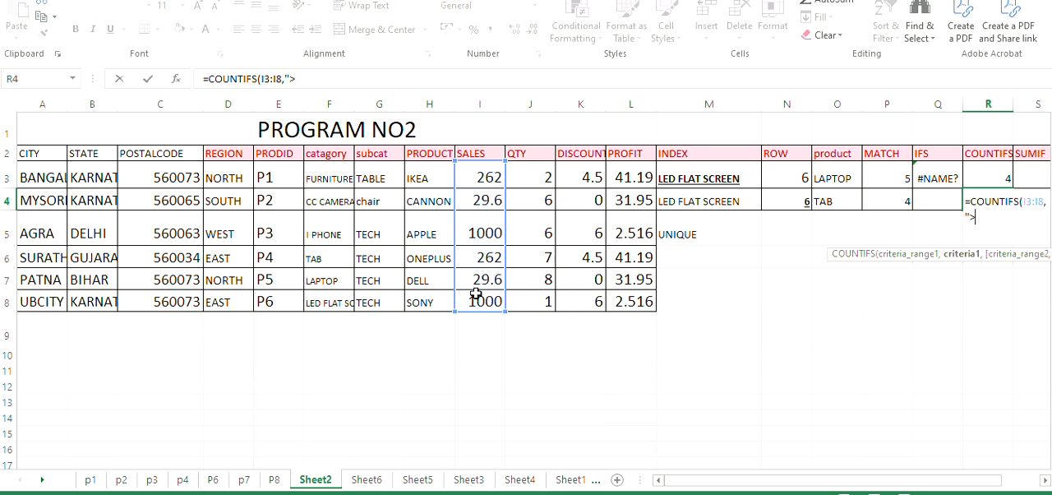
pyautogui.write('3')
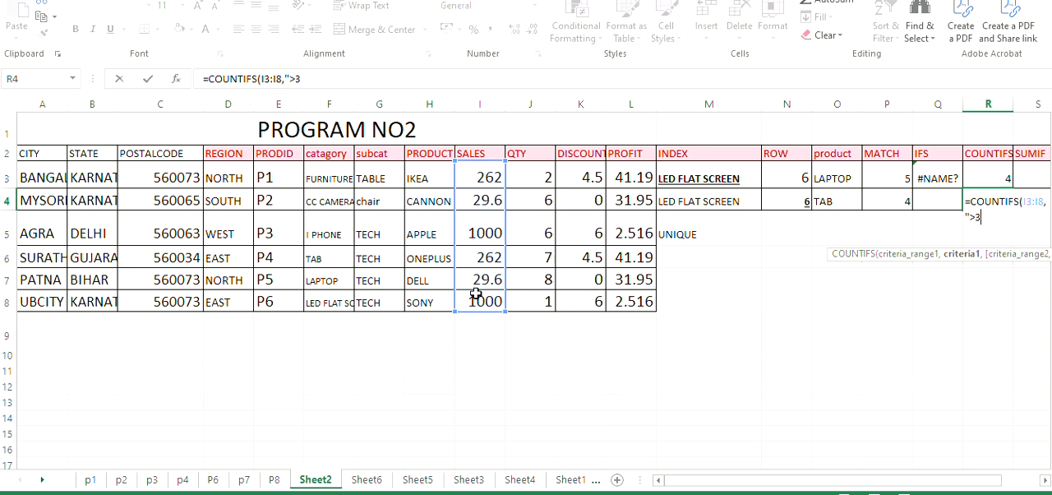
pyautogui.write('0')
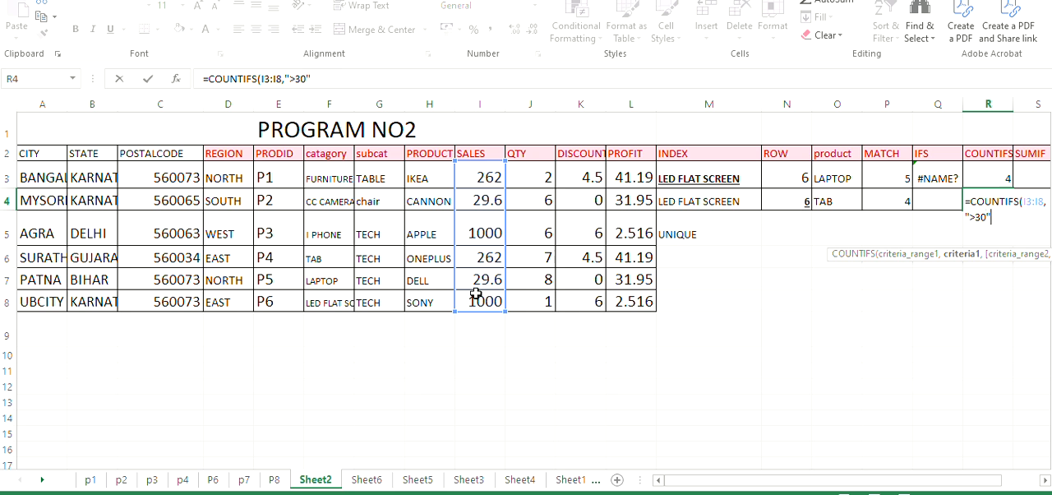
pyautogui.write(')')
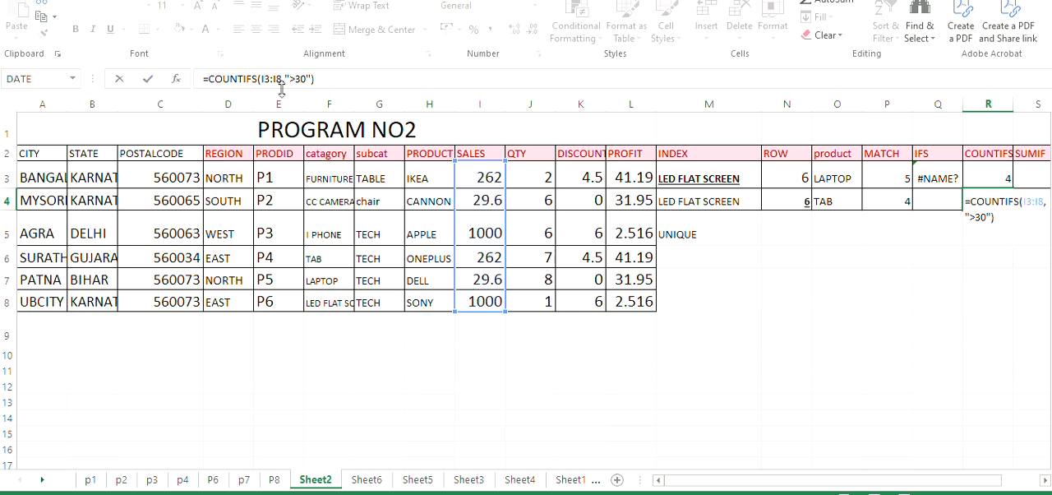
pyautogui.moveTo(472, 207)
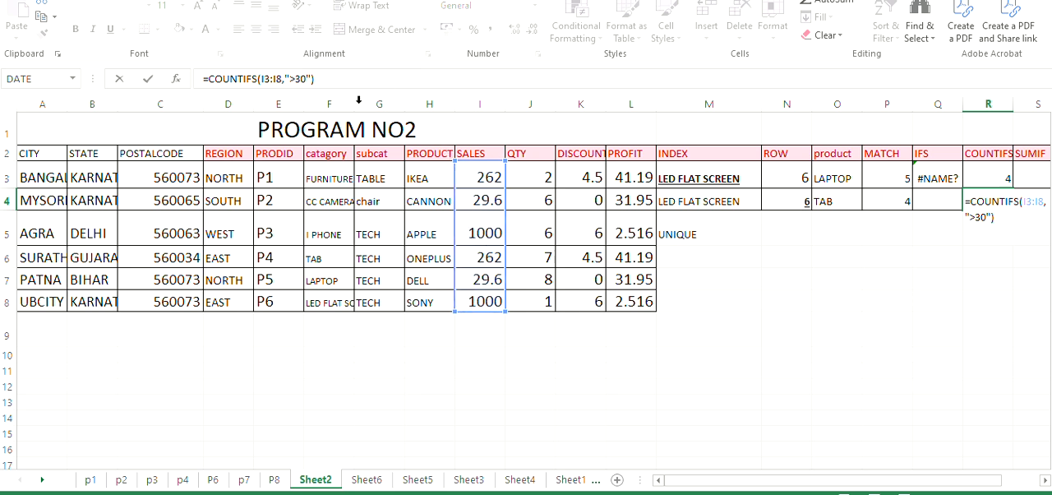
pyautogui.moveTo(483, 237)
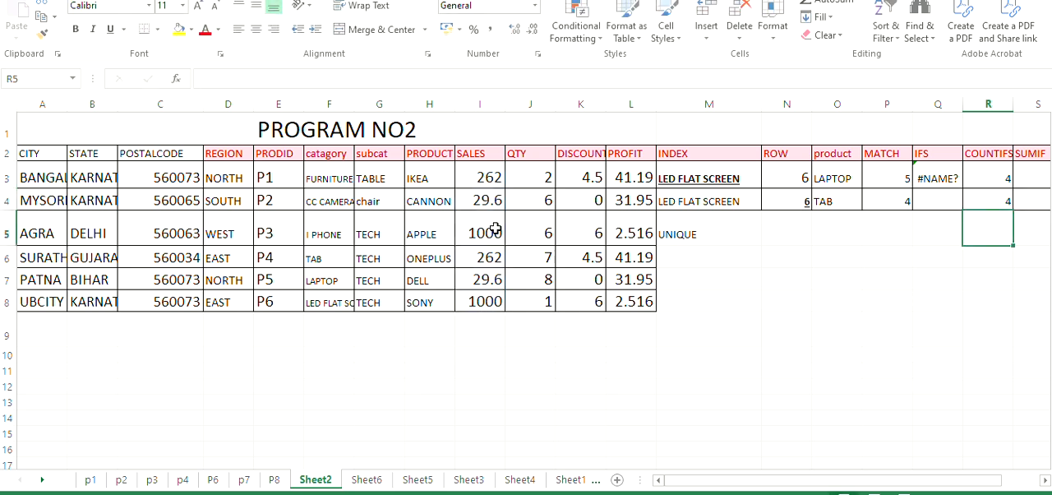
# Check the COUNTIFS result against sales values in I3, I6 and I8
pyautogui.click(986, 200)
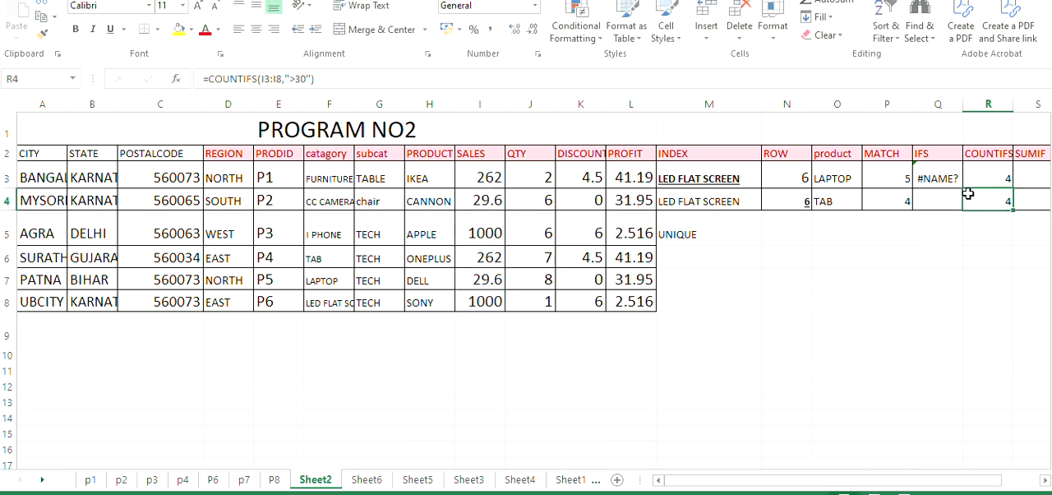
pyautogui.moveTo(490, 196)
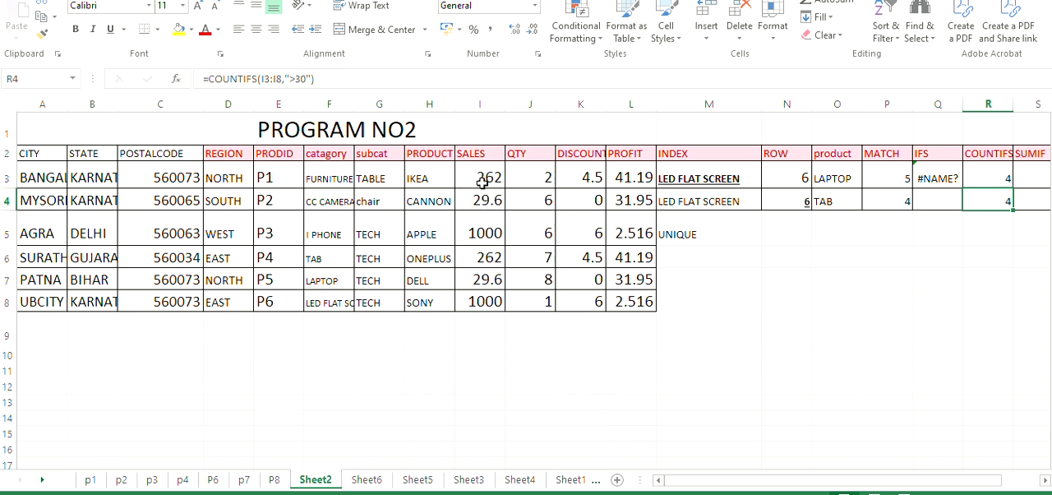
pyautogui.click(480, 178)
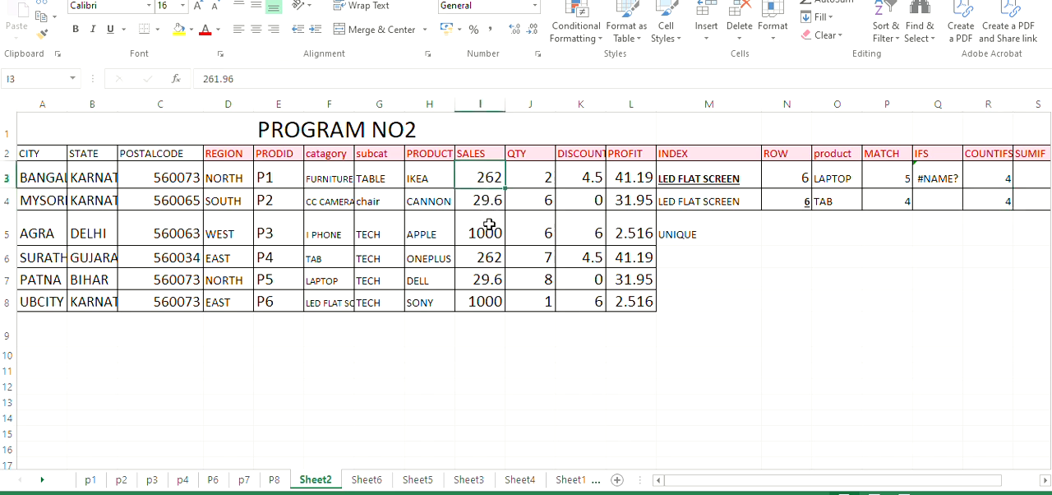
pyautogui.click(480, 256)
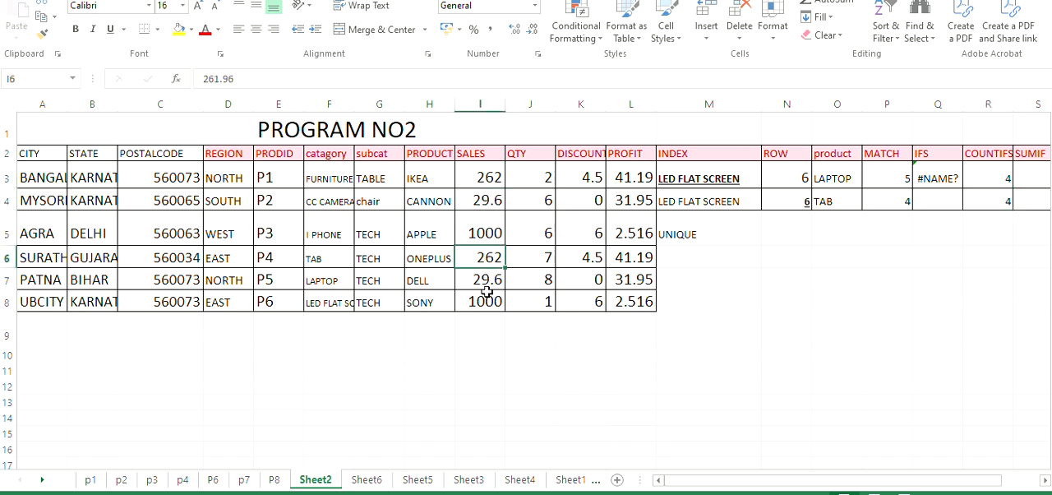
pyautogui.click(480, 301)
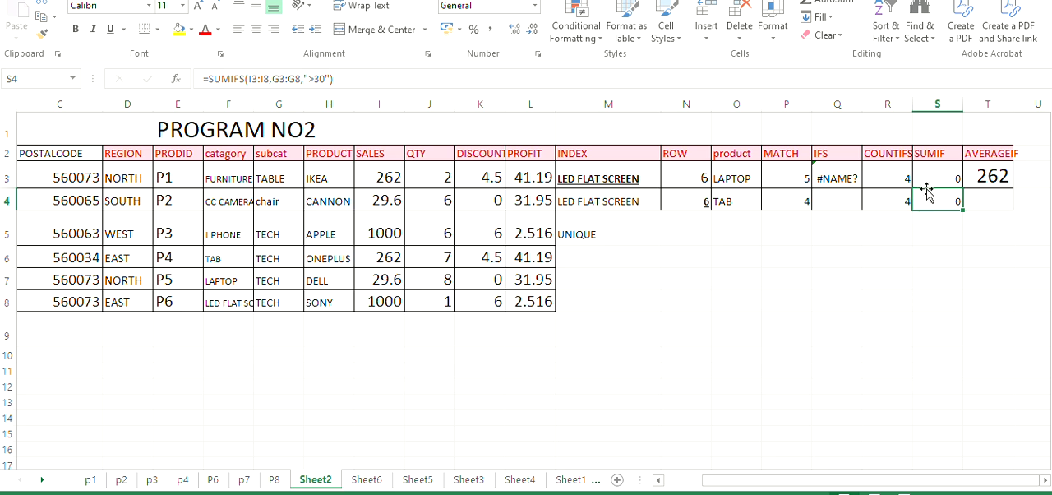
# Enter a SUMIFS in S4 over sales I3:I8 with the subcategory range and a greater-than criterion
pyautogui.write('=SU')
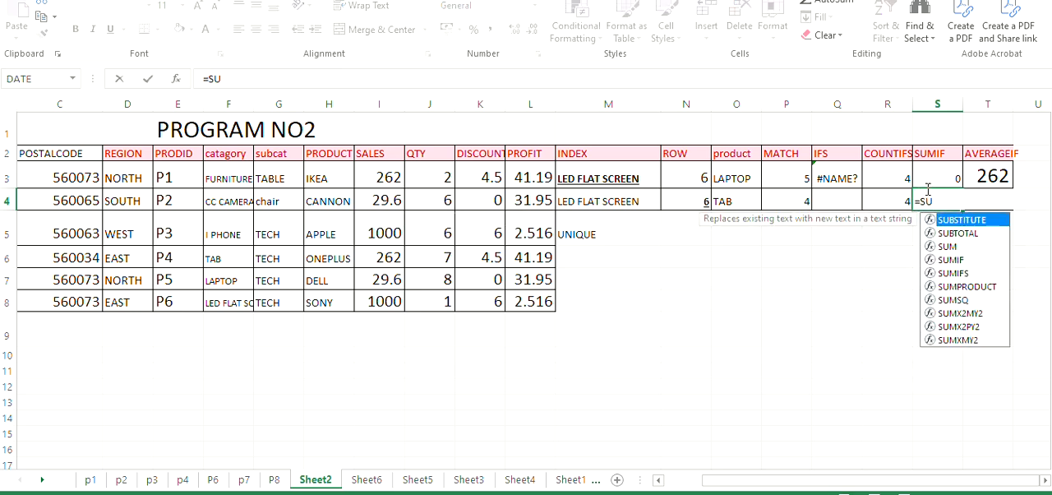
pyautogui.moveTo(954, 273)
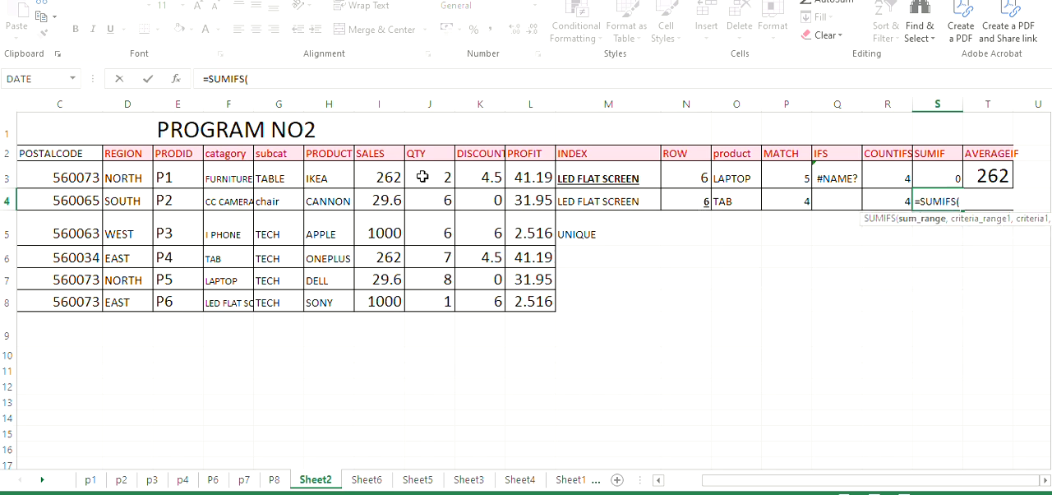
pyautogui.click(378, 178)
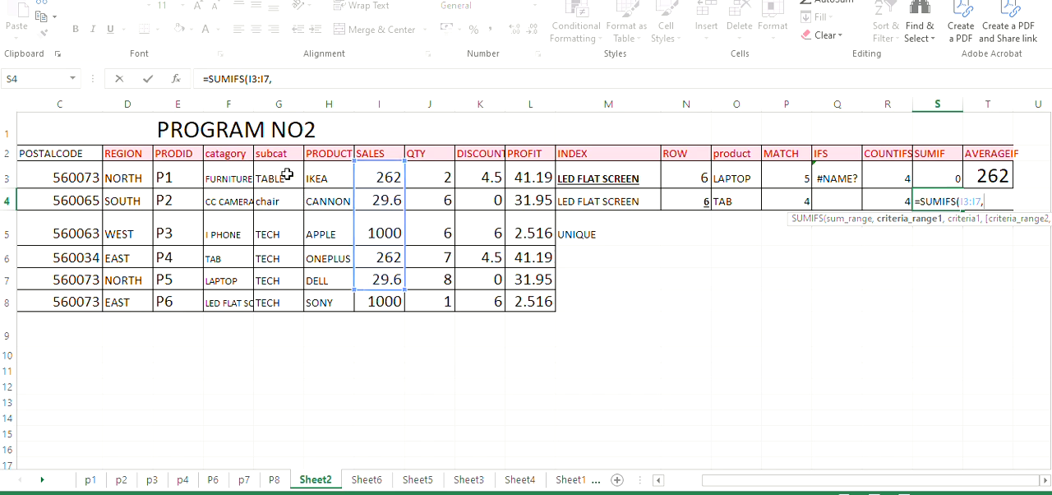
pyautogui.moveTo(279, 176); pyautogui.dragTo(280, 302)
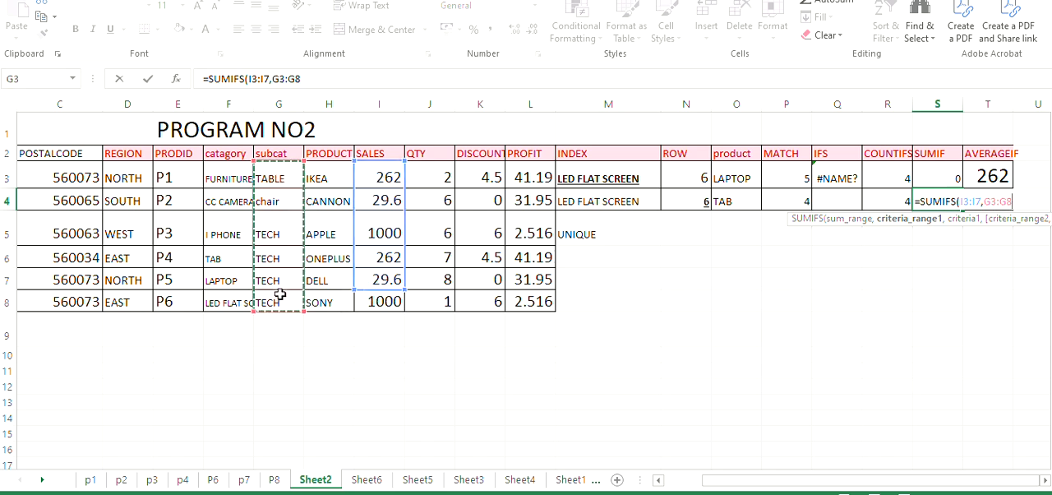
pyautogui.write(',')
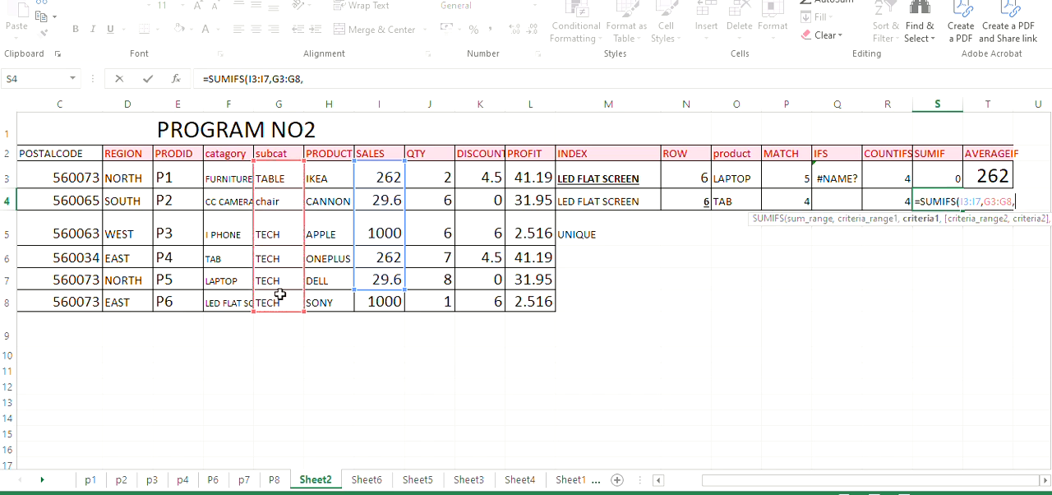
pyautogui.write("'")
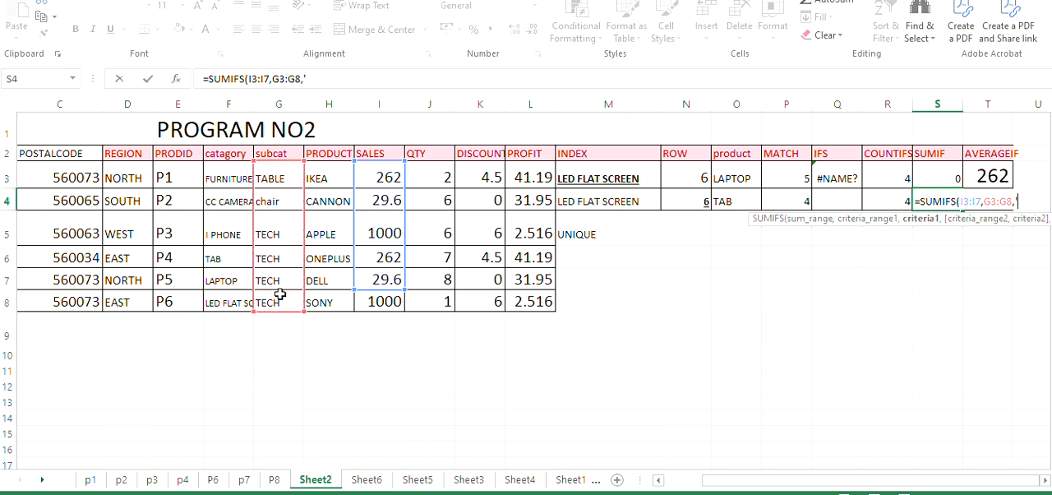
pyautogui.write('>')
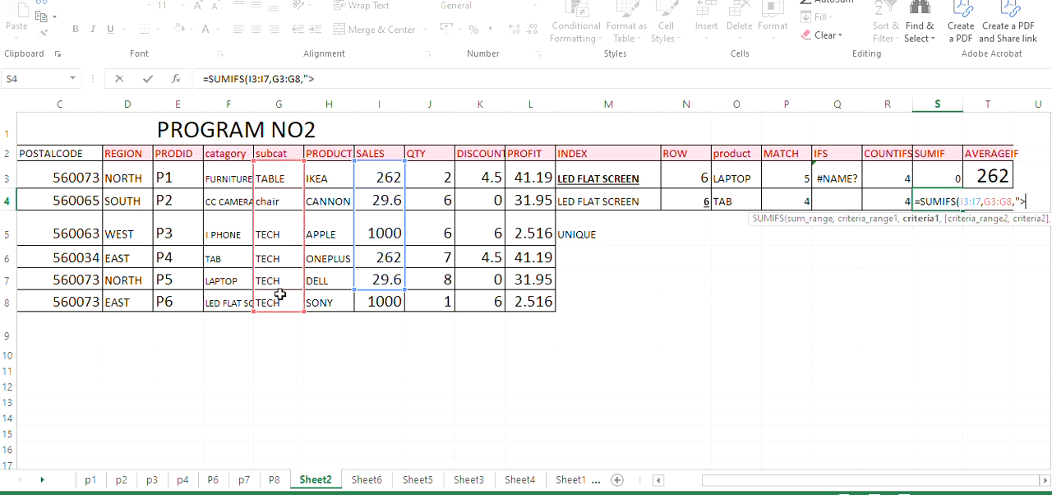
pyautogui.write('200')
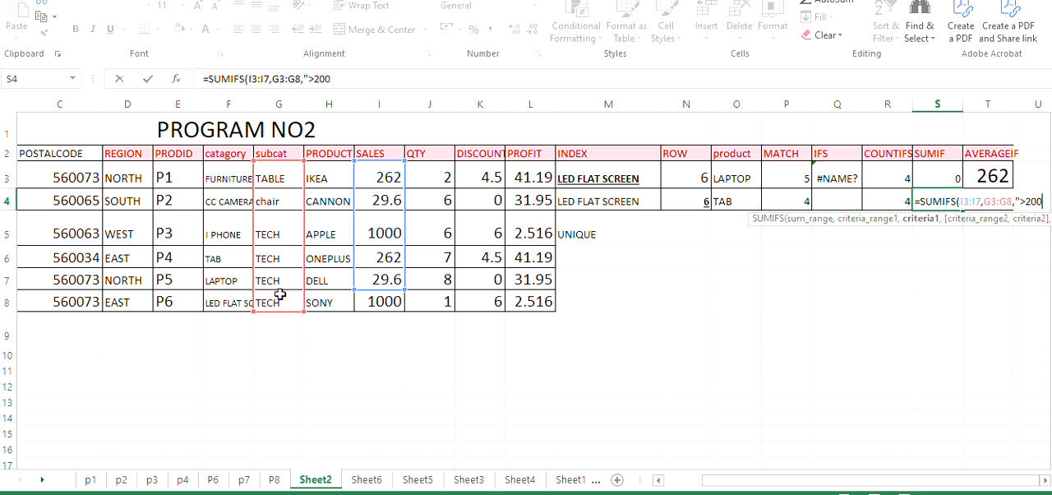
pyautogui.write('0"')
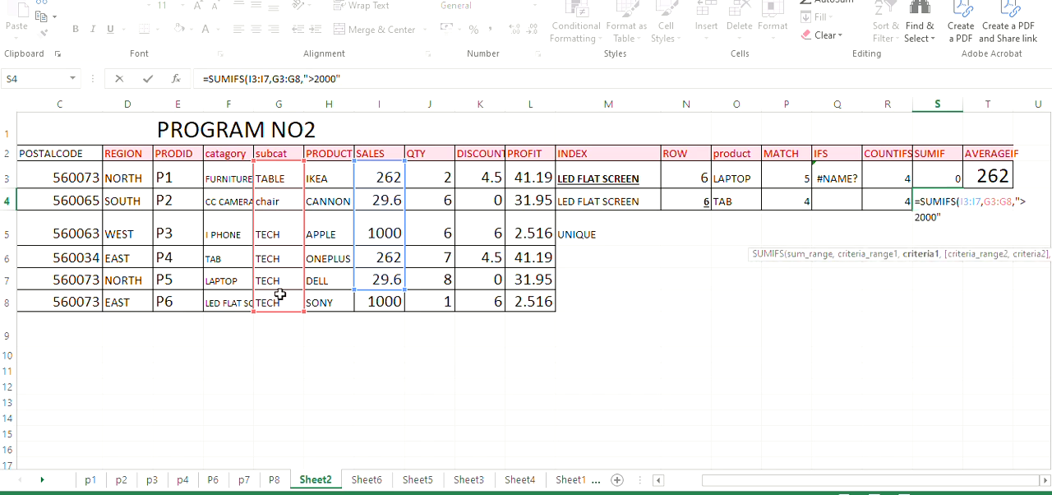
pyautogui.write(')')
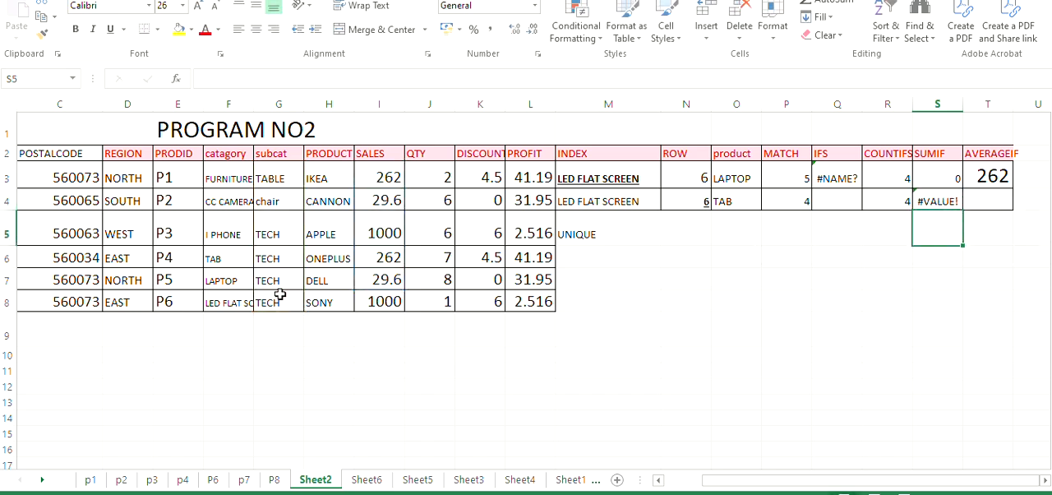
# Fix the SUMIFS range after the #VALUE! error so it returns 0
pyautogui.click(937, 201)
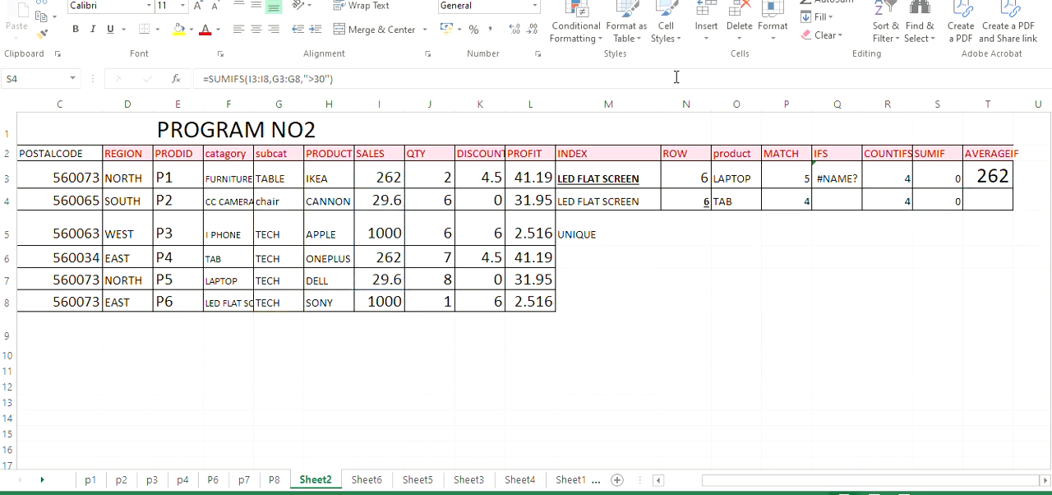
pyautogui.moveTo(414, 43)
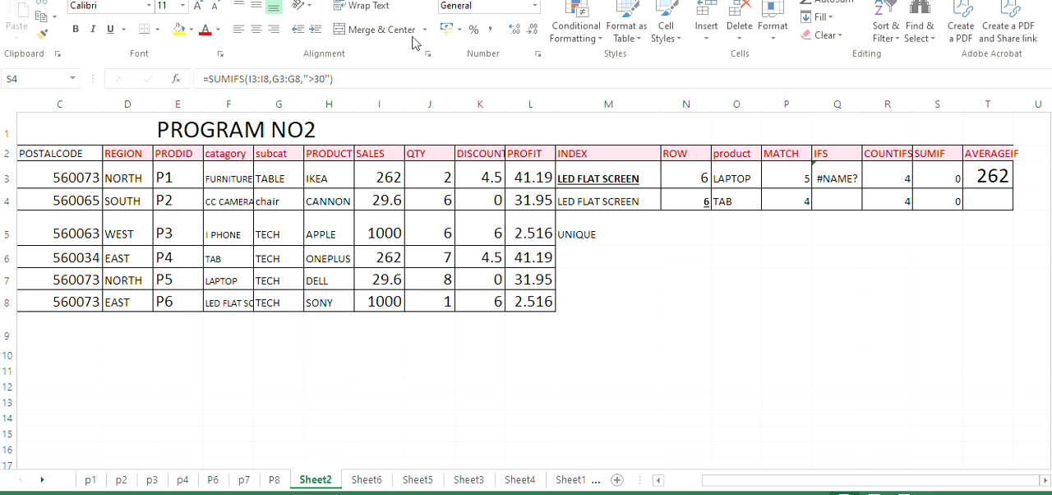
pyautogui.click(986, 201)
pyautogui.write('=')
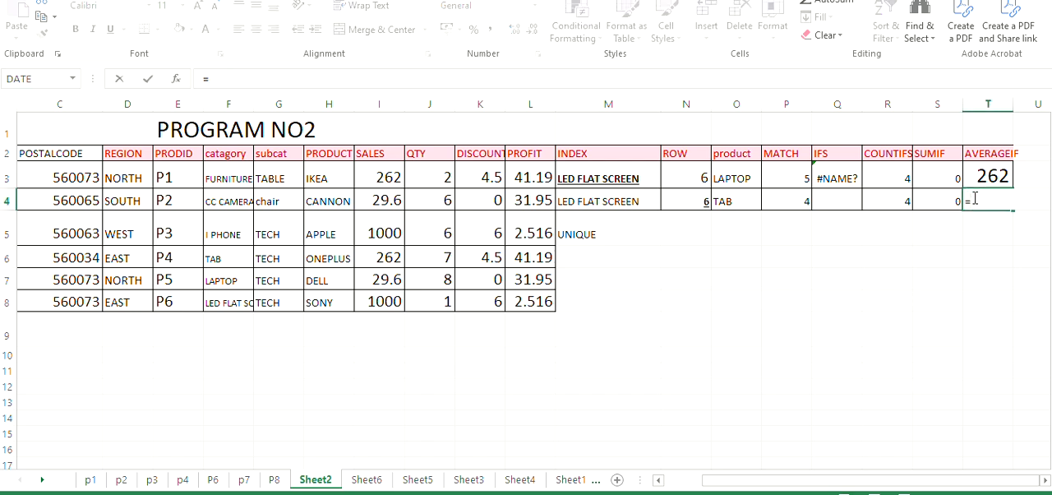
# Enter =AVERAGEIFS(I3:I8,J3:J8,6) in T4, returning 514.8
pyautogui.write('AVERAGE')
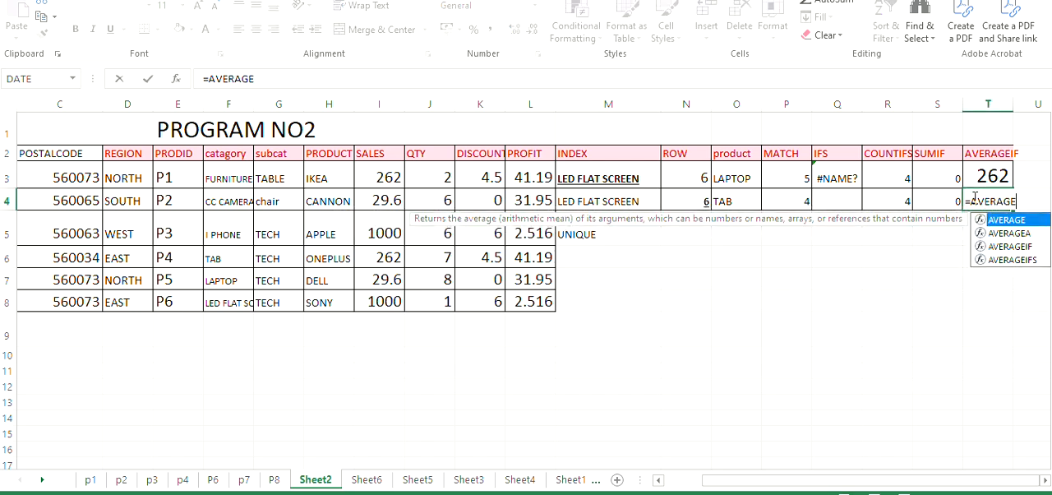
pyautogui.moveTo(1016, 264)
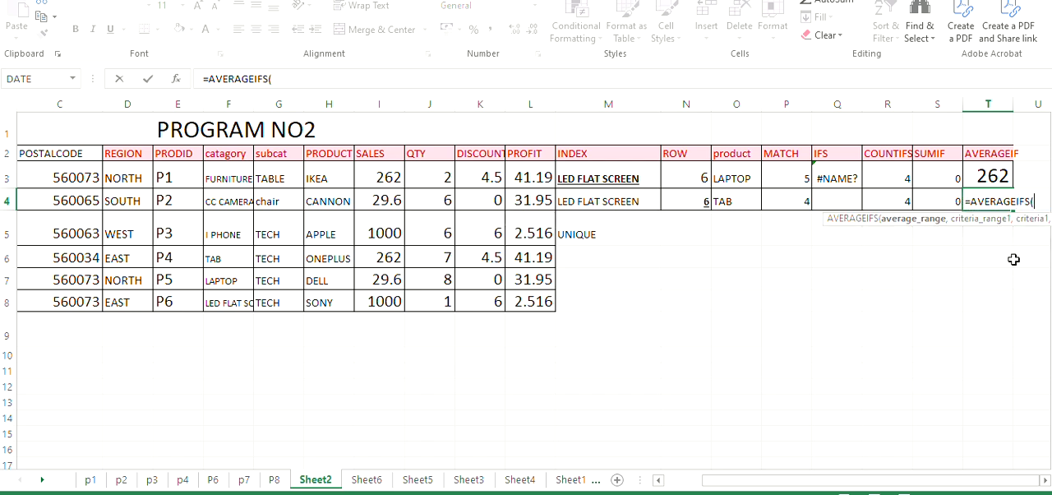
pyautogui.moveTo(388, 130)
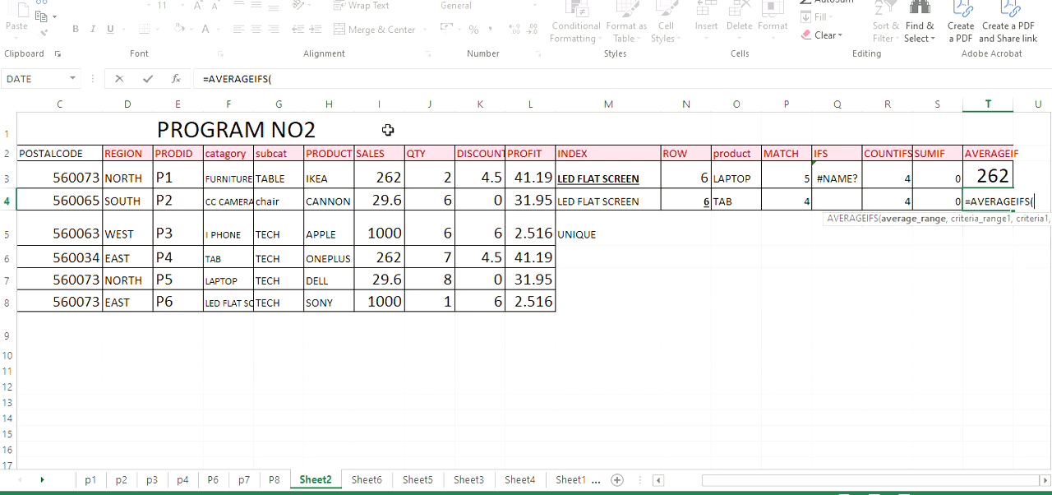
pyautogui.moveTo(378, 177); pyautogui.dragTo(378, 234)
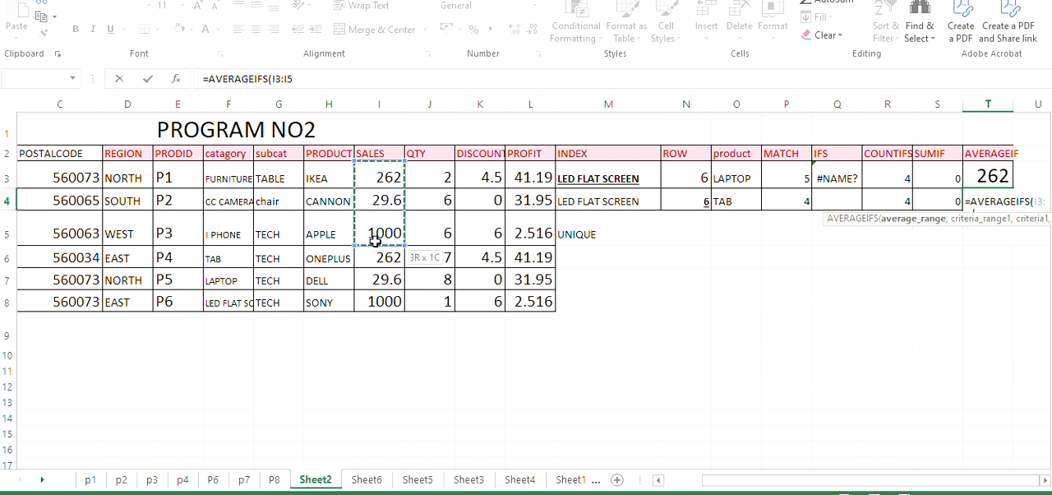
pyautogui.moveTo(378, 178); pyautogui.dragTo(378, 301)
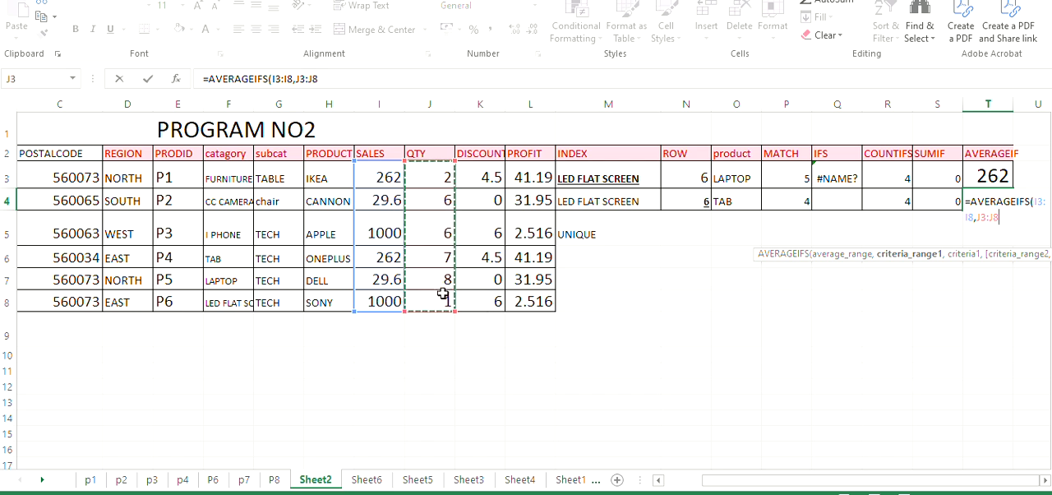
pyautogui.write(',')
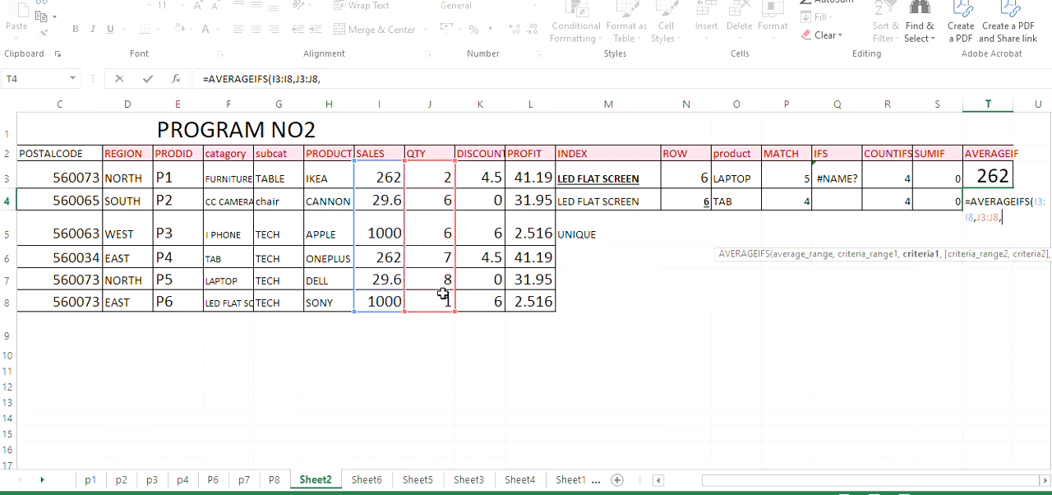
pyautogui.write('6')
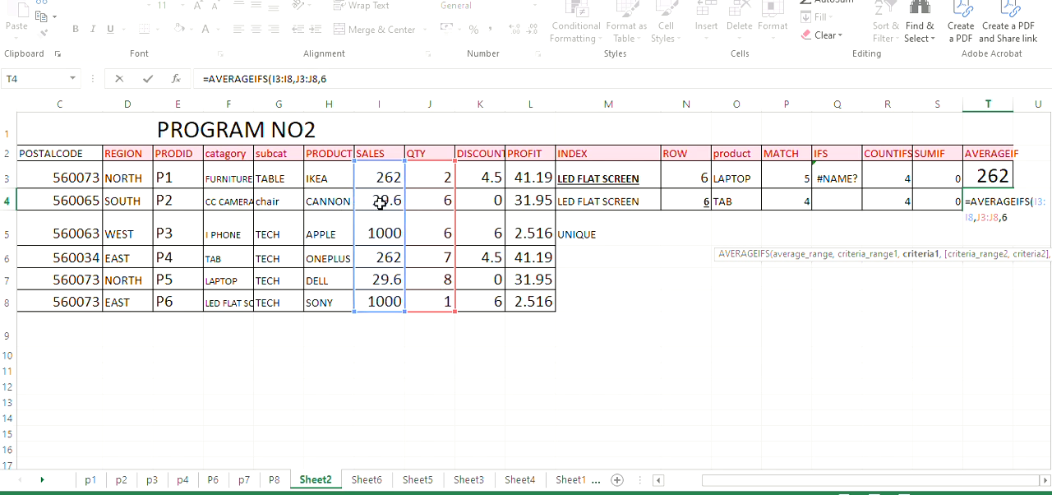
pyautogui.moveTo(335, 236)
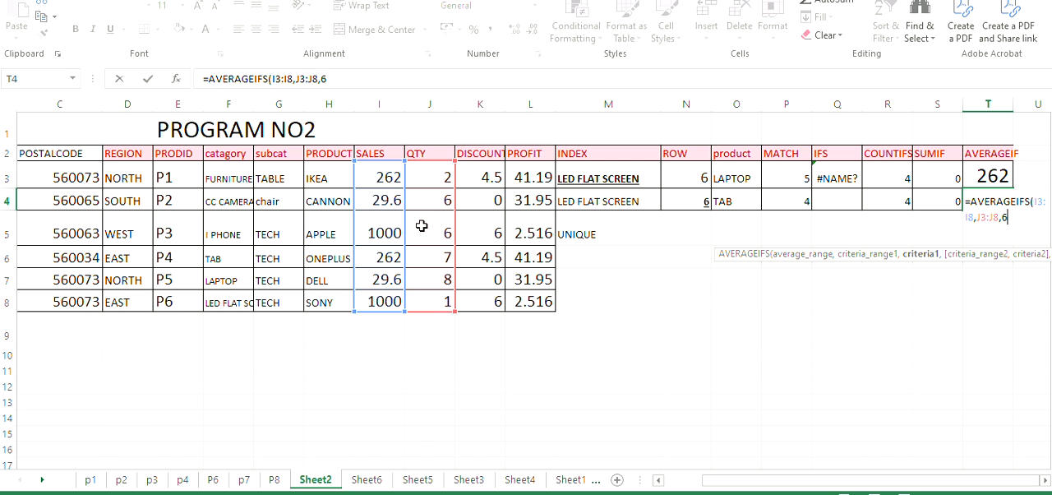
pyautogui.write(')')
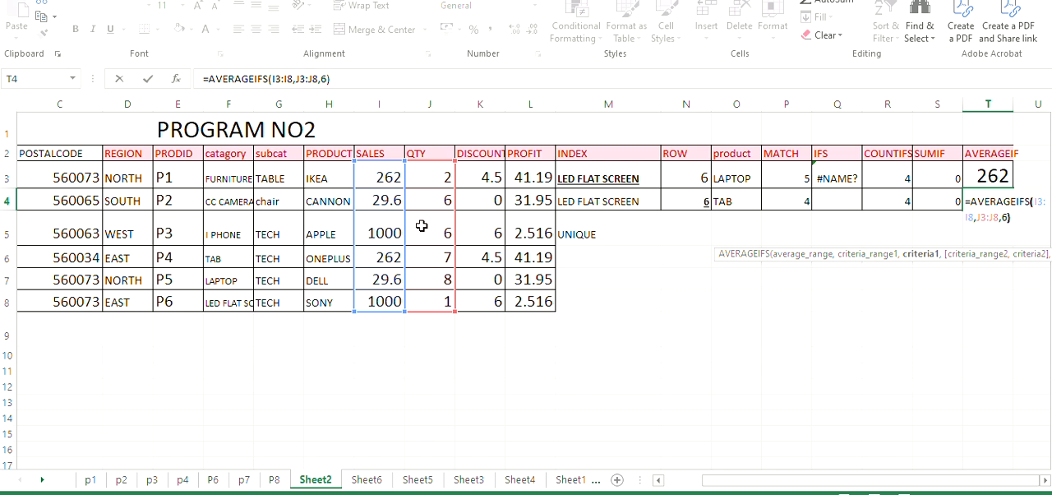
pyautogui.press('Return')
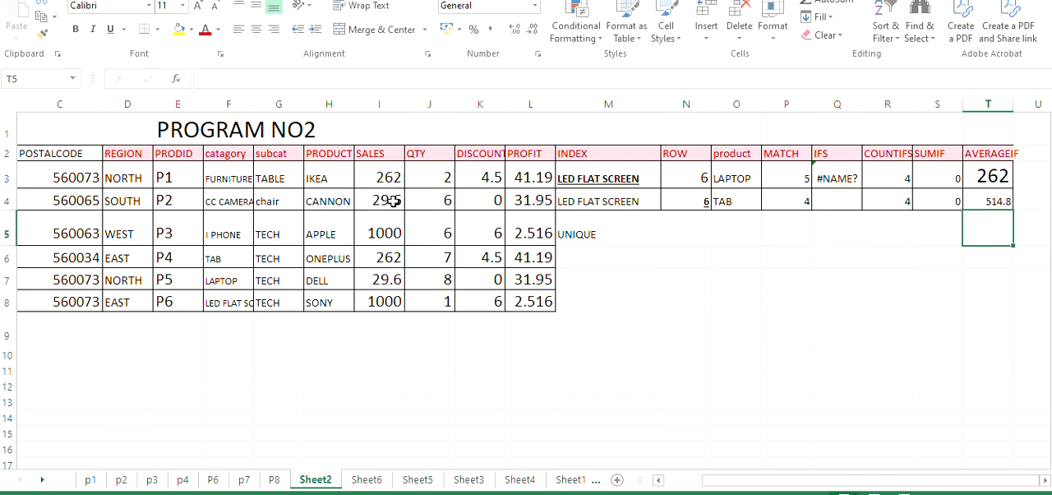
pyautogui.click(988, 174)
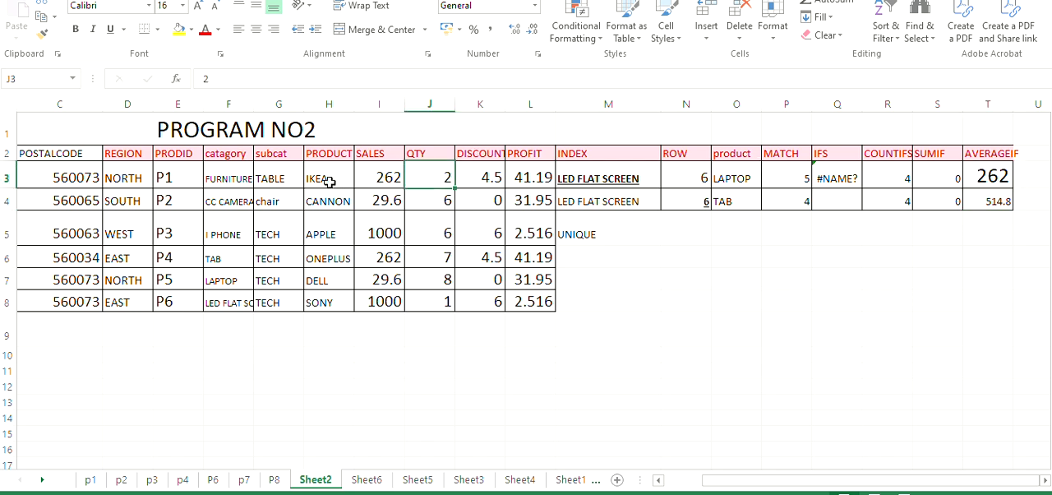
pyautogui.click(378, 178)
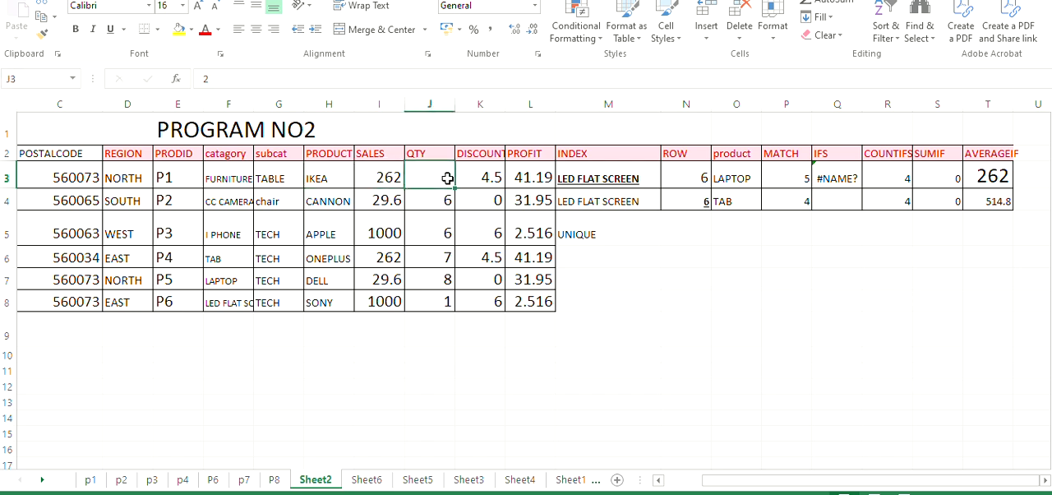
pyautogui.click(986, 174)
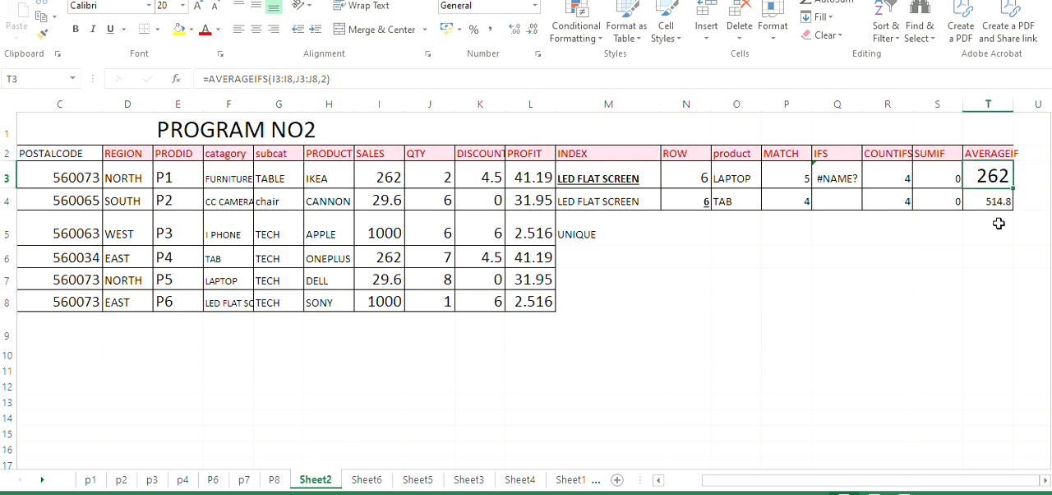
pyautogui.click(986, 227)
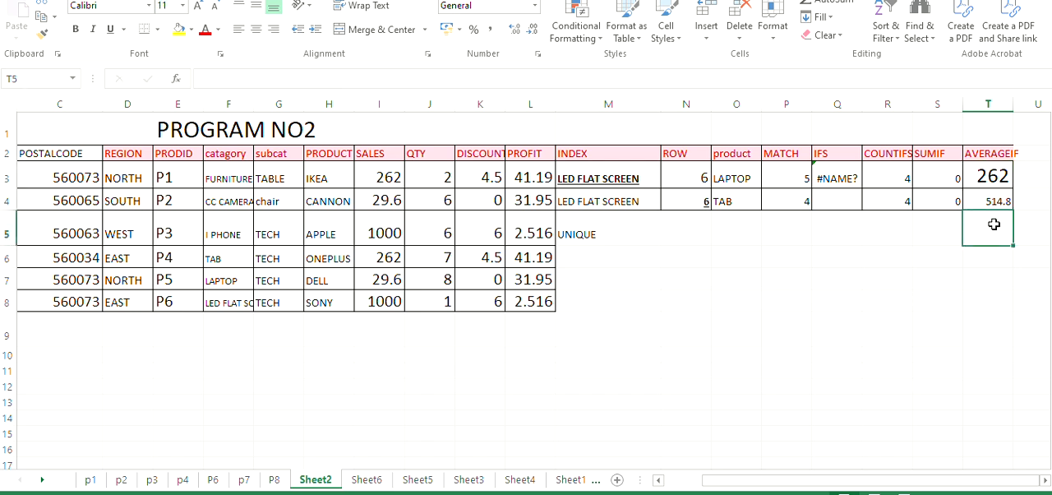
pyautogui.click(986, 200)
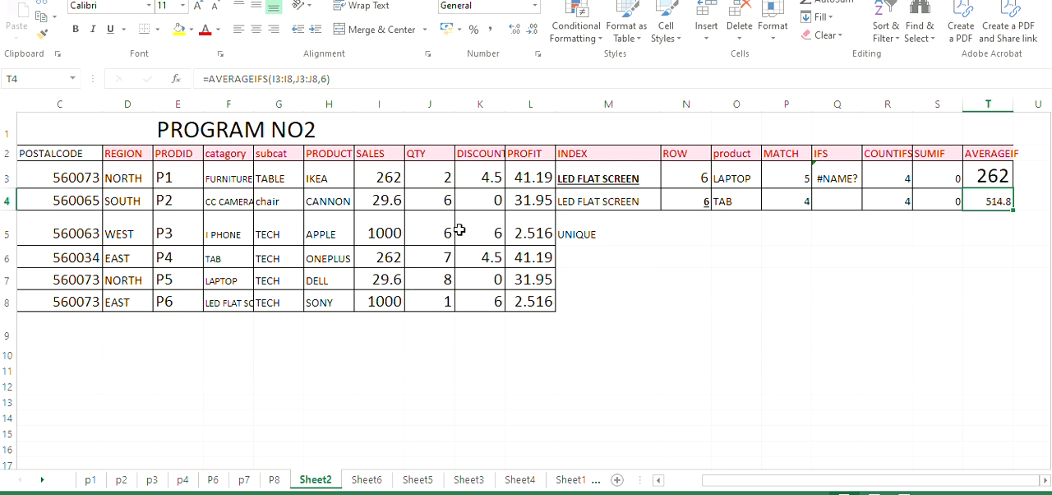
pyautogui.moveTo(436, 248)
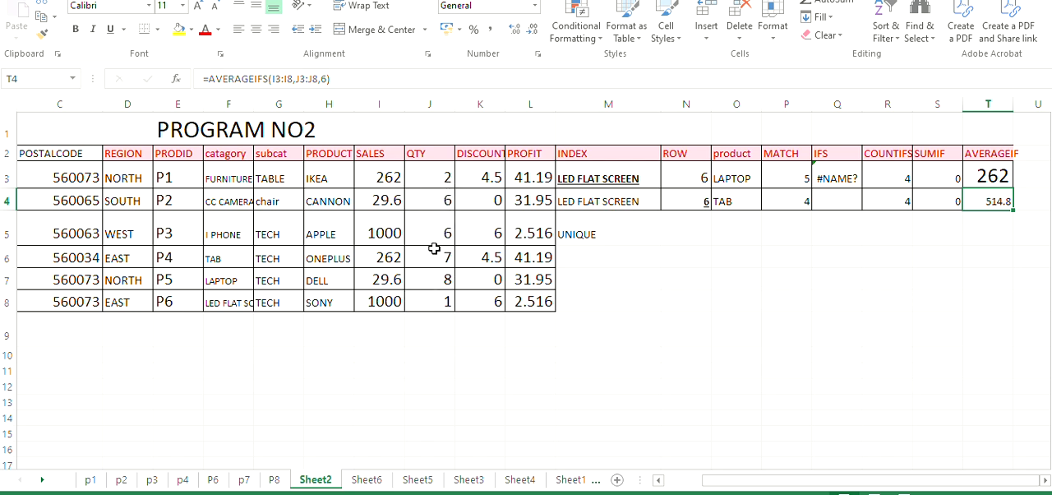
pyautogui.moveTo(403, 230)
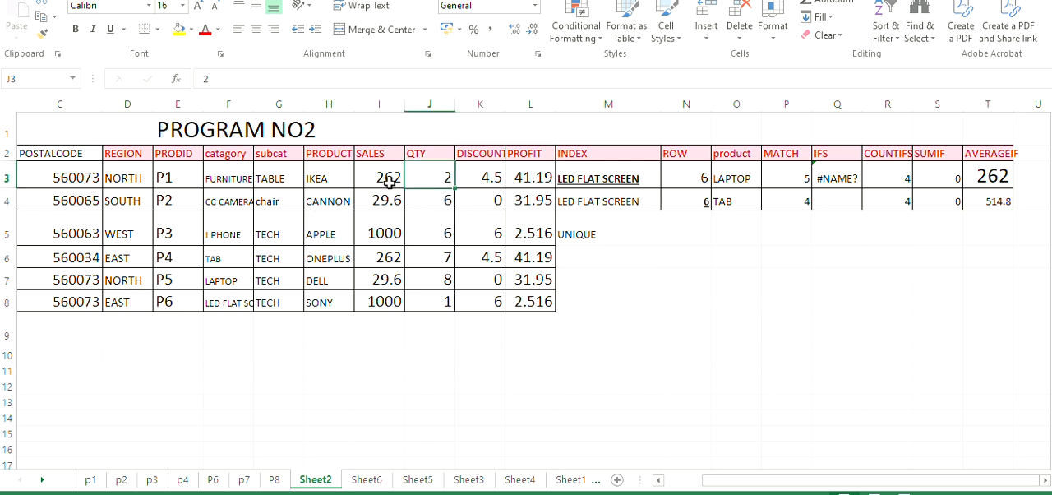
pyautogui.click(986, 175)
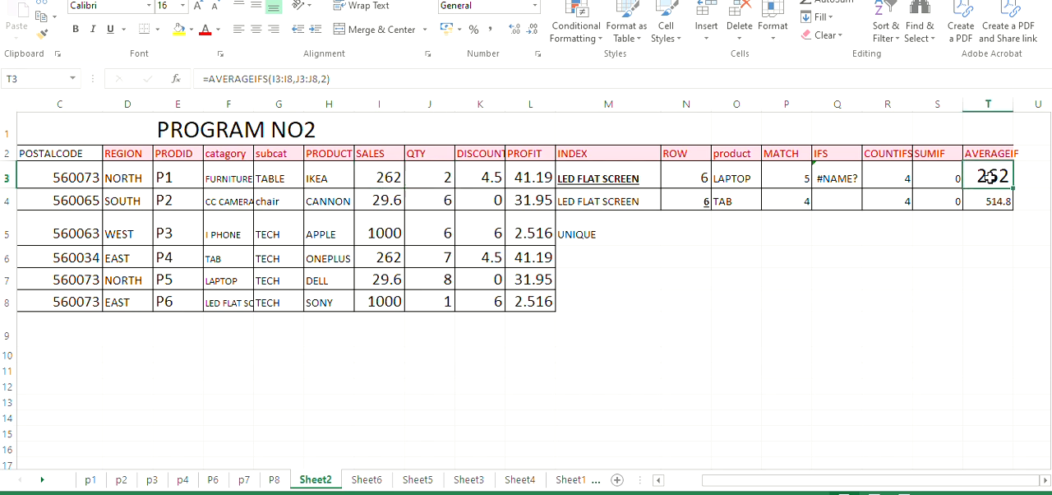